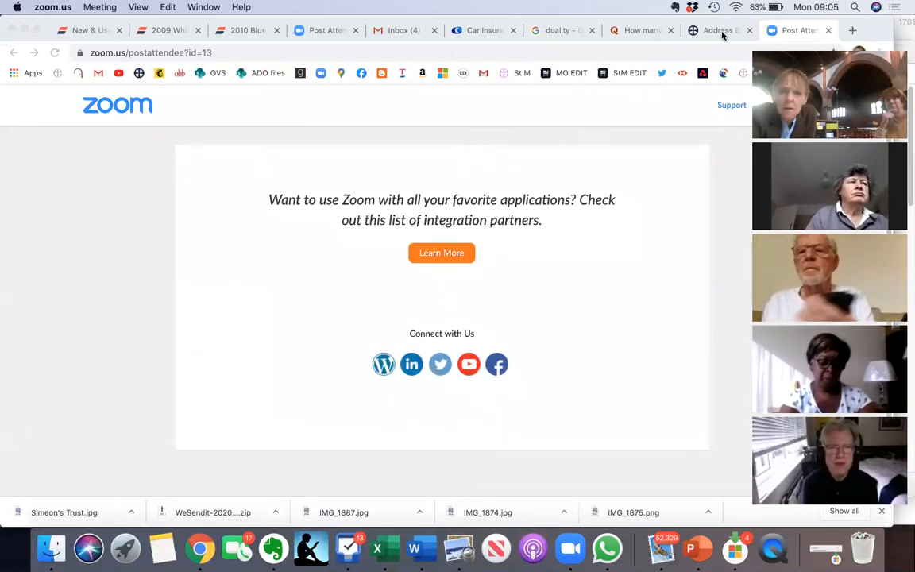
- Switch to the Church of England daily prayer tab and scroll to the Morning Prayer (Contemporary) listing for Monday 31 August 2020
{"action": "left_click", "coordinate": [718, 30]}
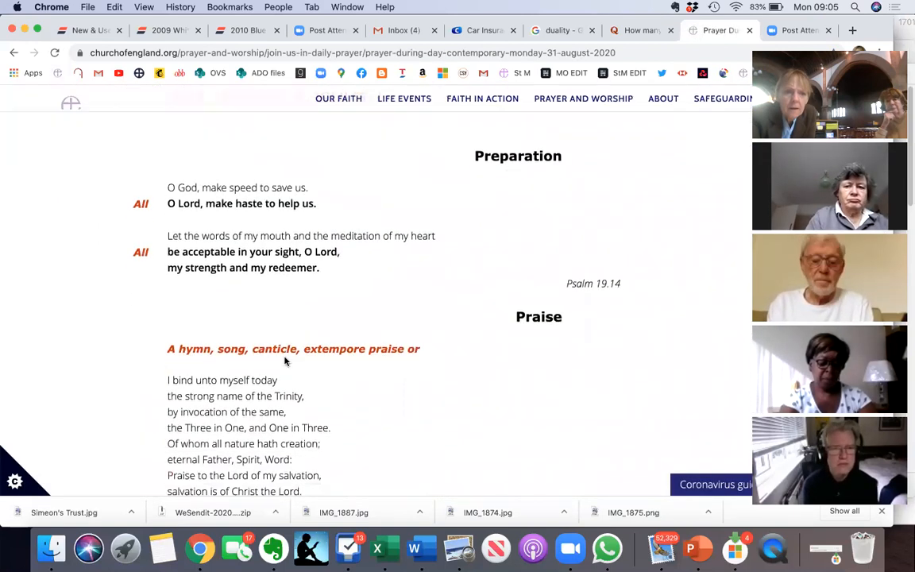
{"action": "scroll", "scroll_direction": "up", "scroll_amount": 3}
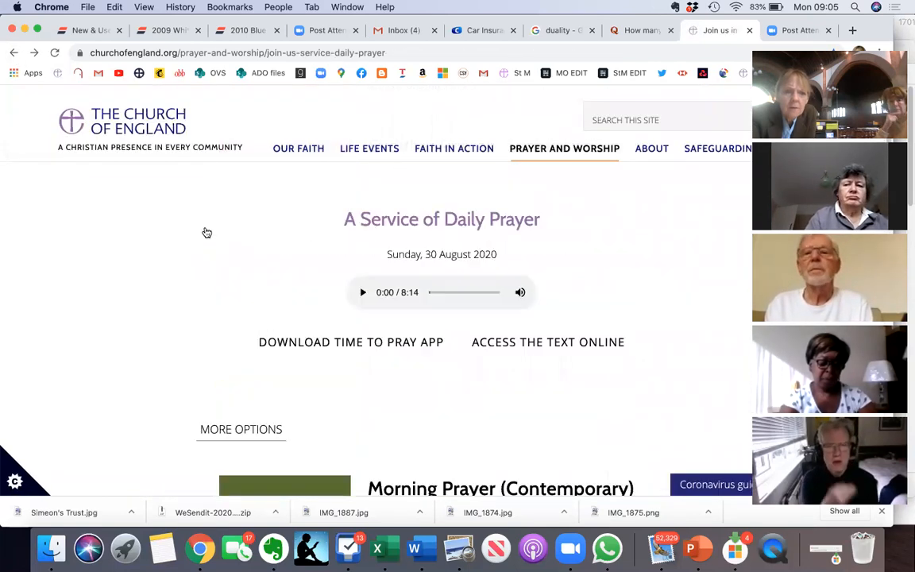
{"action": "scroll", "scroll_direction": "down", "scroll_amount": 3}
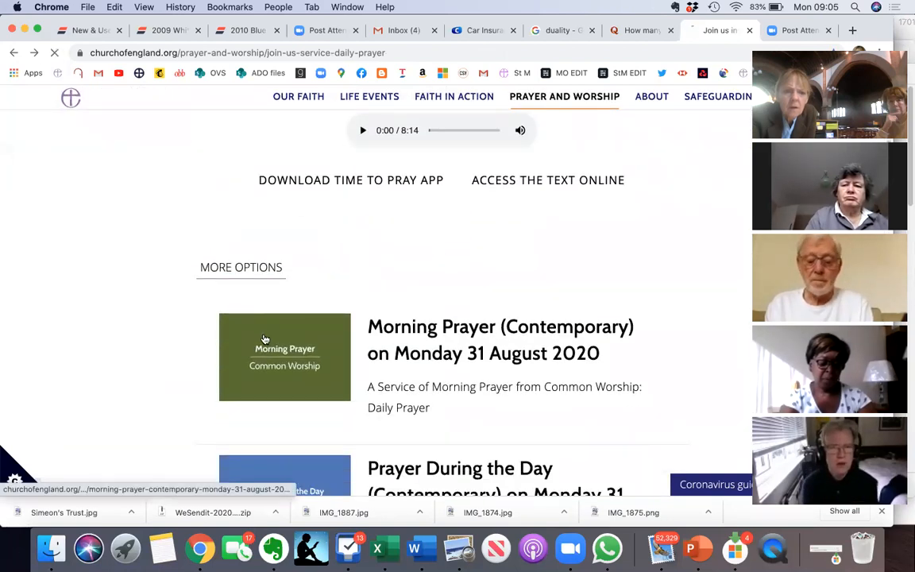
- Open Morning Prayer (Contemporary) for Monday 31 August 2020 and scroll down past Psalm 103 to the opening prayer
{"action": "left_click", "coordinate": [285, 356]}
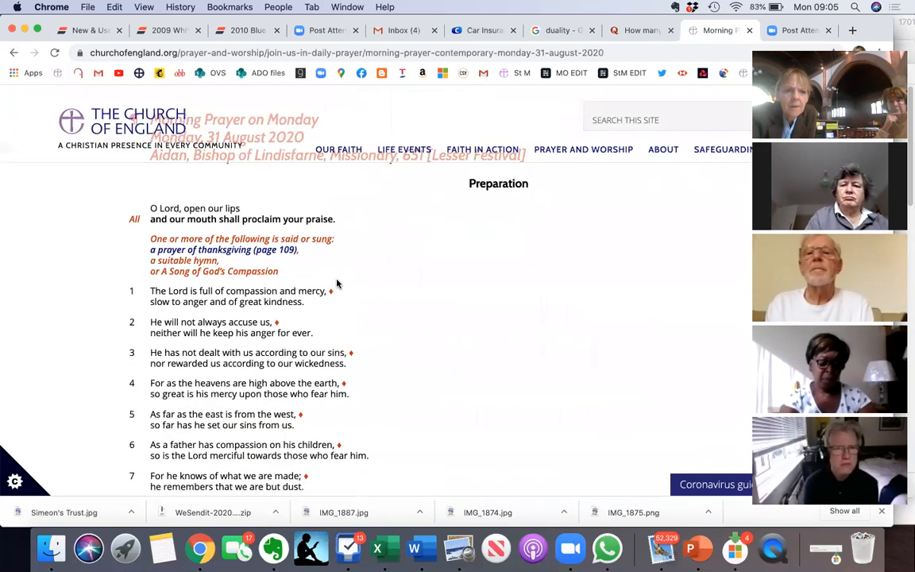
{"action": "scroll", "scroll_direction": "up", "scroll_amount": 3}
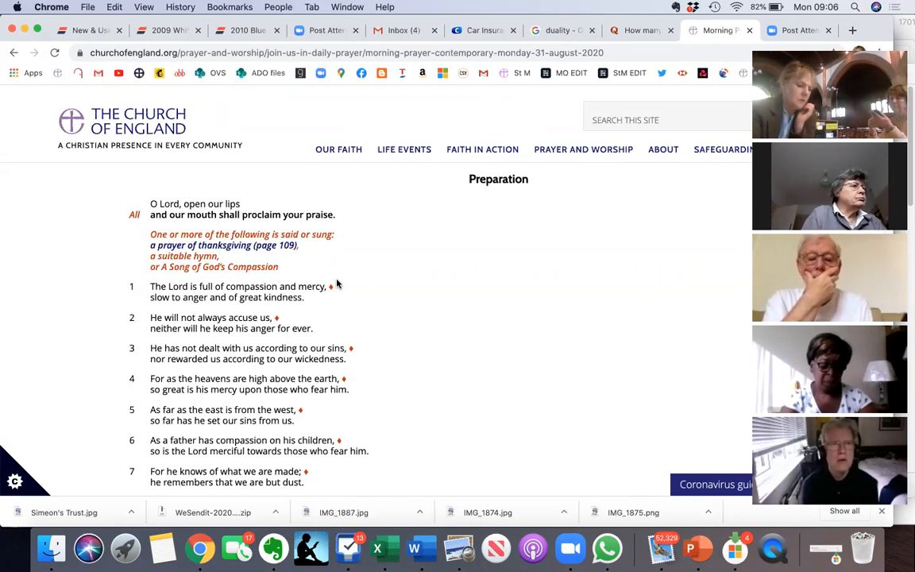
{"action": "scroll", "scroll_direction": "down", "scroll_amount": 3}
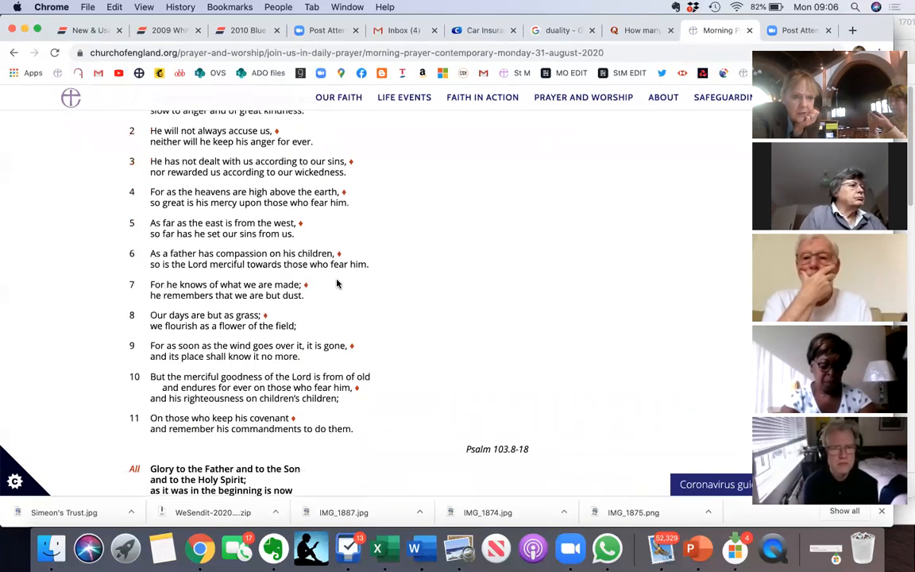
{"action": "scroll", "scroll_direction": "down", "scroll_amount": 3}
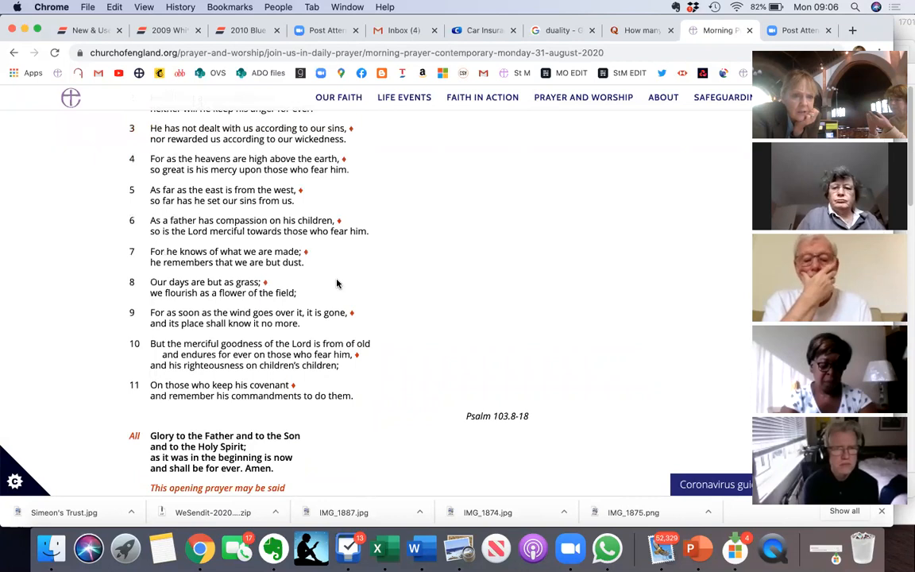
{"action": "scroll", "scroll_direction": "down", "scroll_amount": 3}
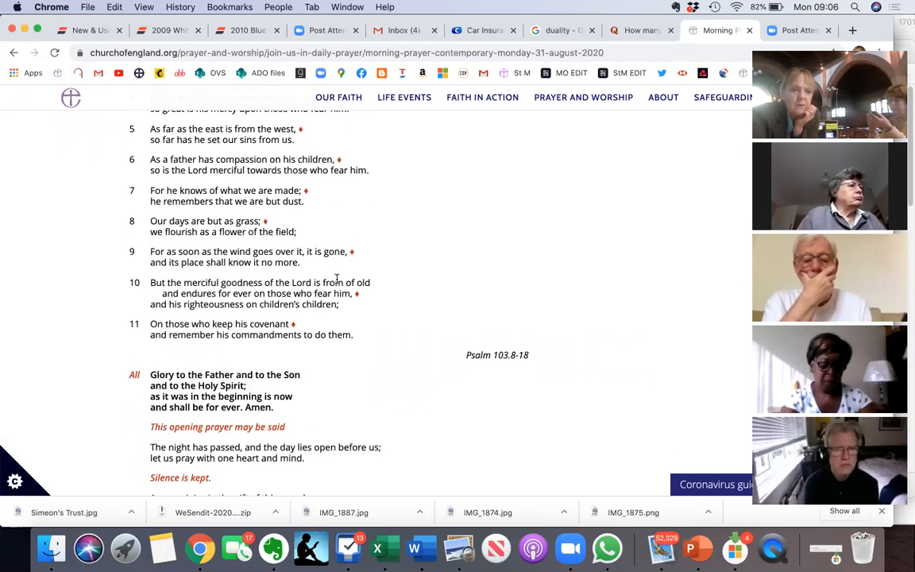
{"action": "scroll", "scroll_direction": "down", "scroll_amount": 3}
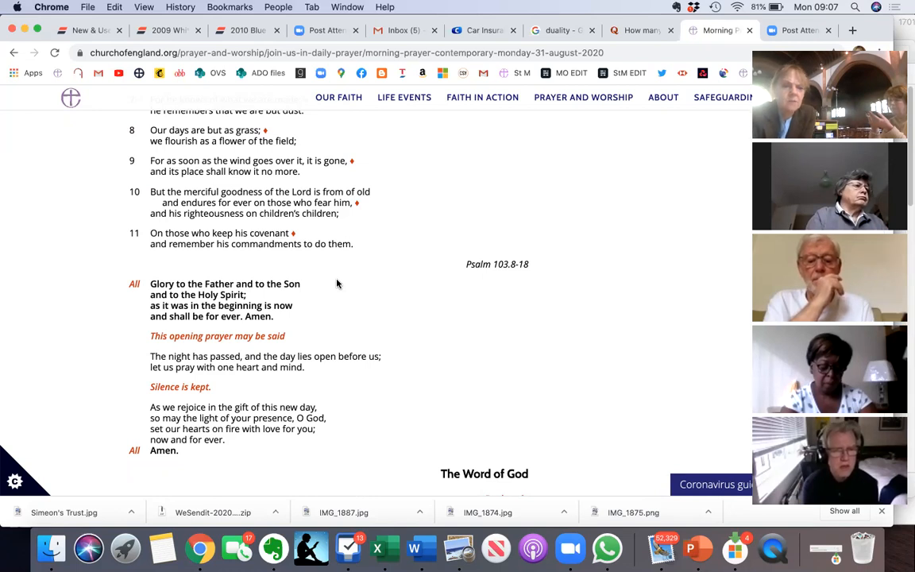
- Scroll down through The Word of God heading to Psalm 98, its refrain and closing prayer
{"action": "scroll", "scroll_direction": "down", "scroll_amount": 3}
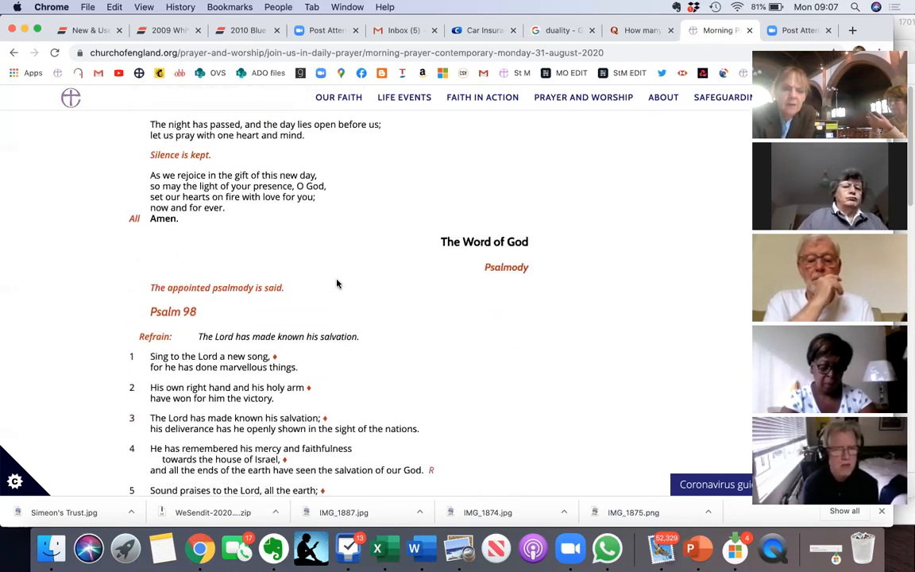
{"action": "scroll", "scroll_direction": "down", "scroll_amount": 3}
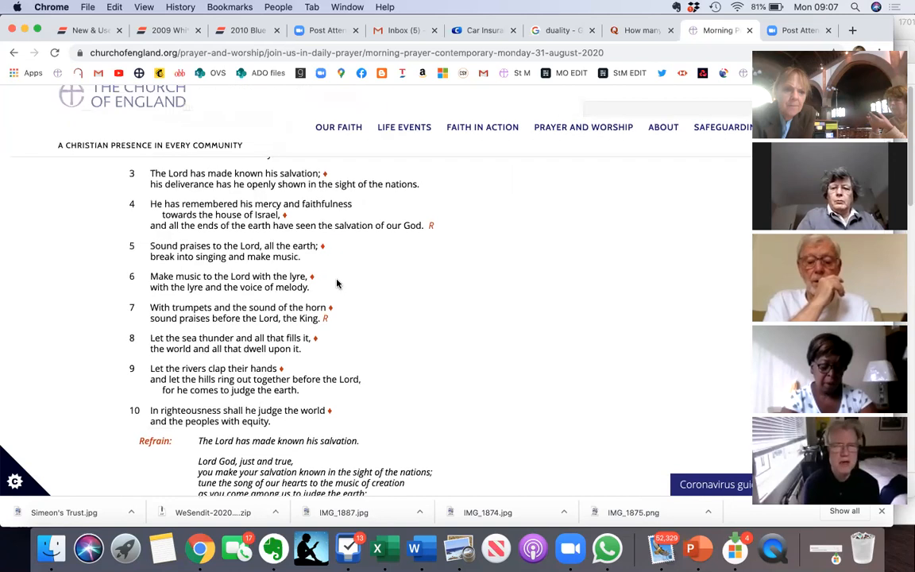
{"action": "scroll", "scroll_direction": "up", "scroll_amount": 3}
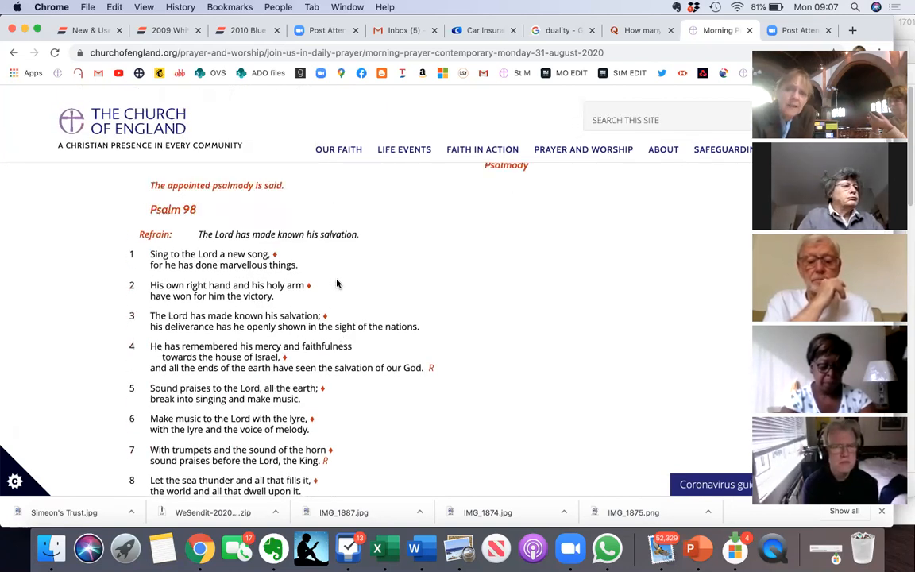
{"action": "mouse_move", "coordinate": [419, 297]}
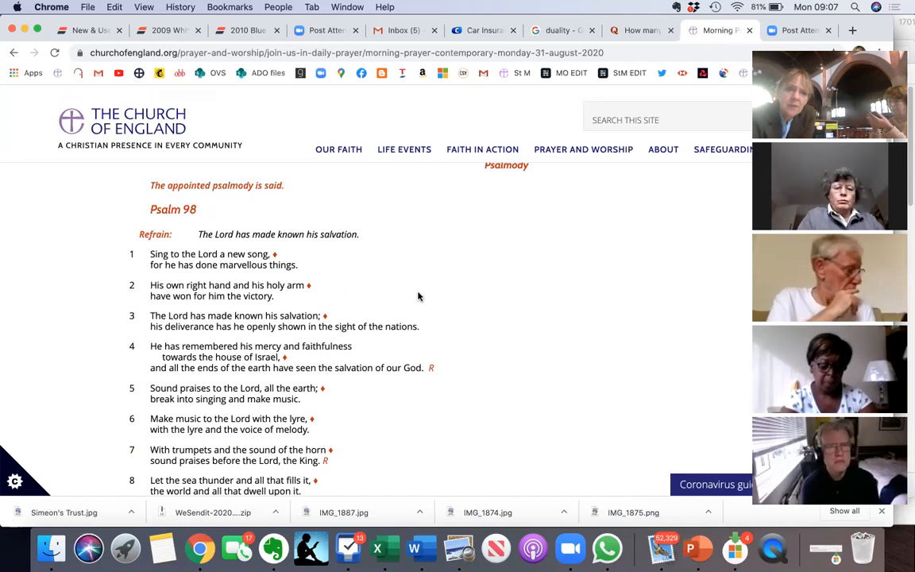
{"action": "scroll", "scroll_direction": "down", "scroll_amount": 3}
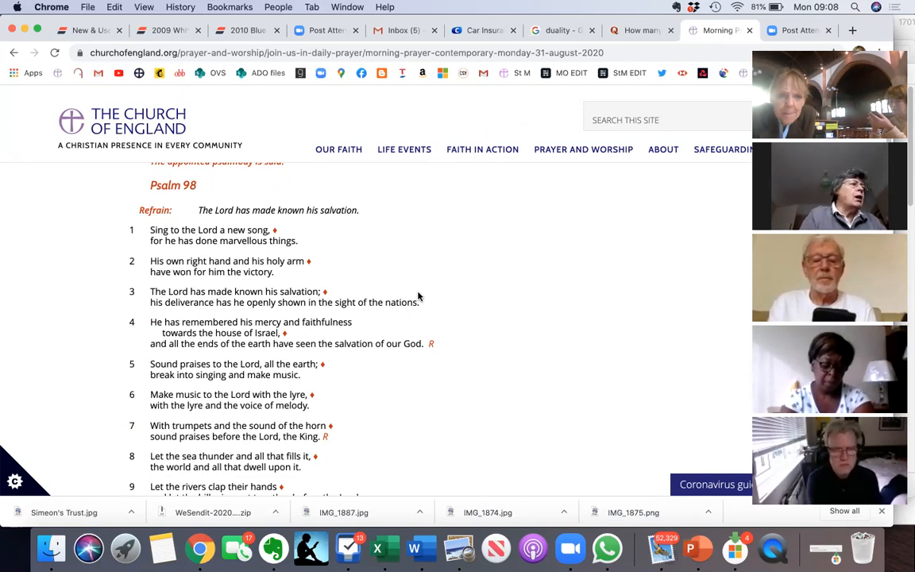
{"action": "scroll", "scroll_direction": "down", "scroll_amount": 3}
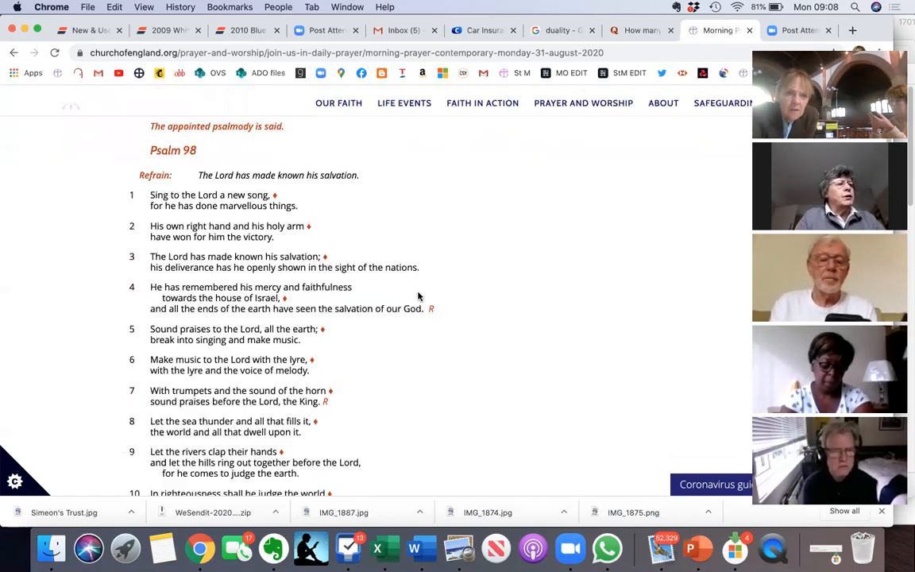
{"action": "scroll", "scroll_direction": "down", "scroll_amount": 3}
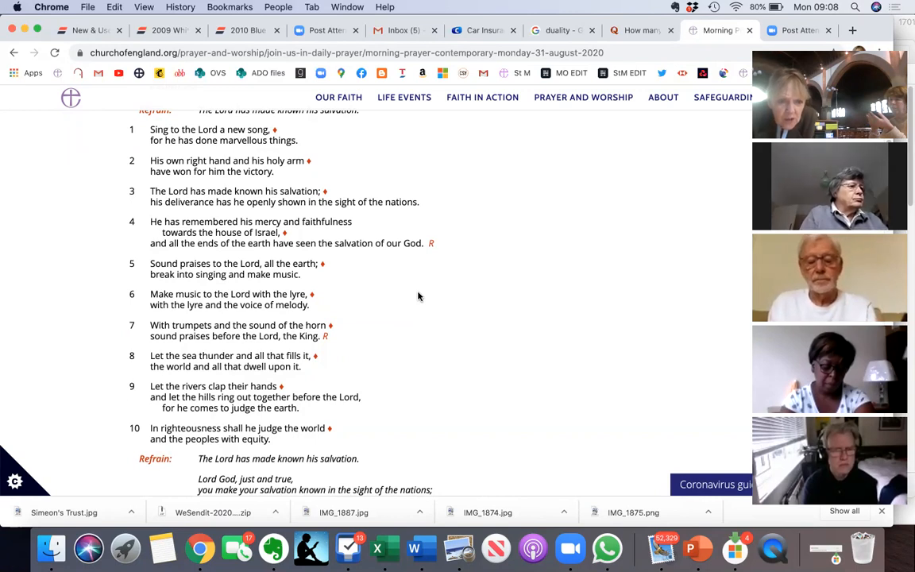
{"action": "scroll", "scroll_direction": "down", "scroll_amount": 3}
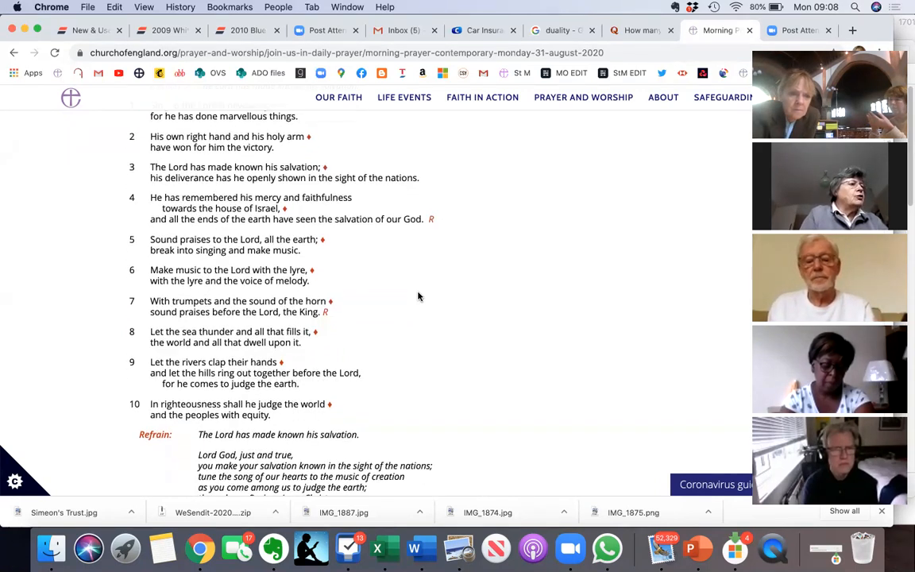
{"action": "scroll", "scroll_direction": "down", "scroll_amount": 3}
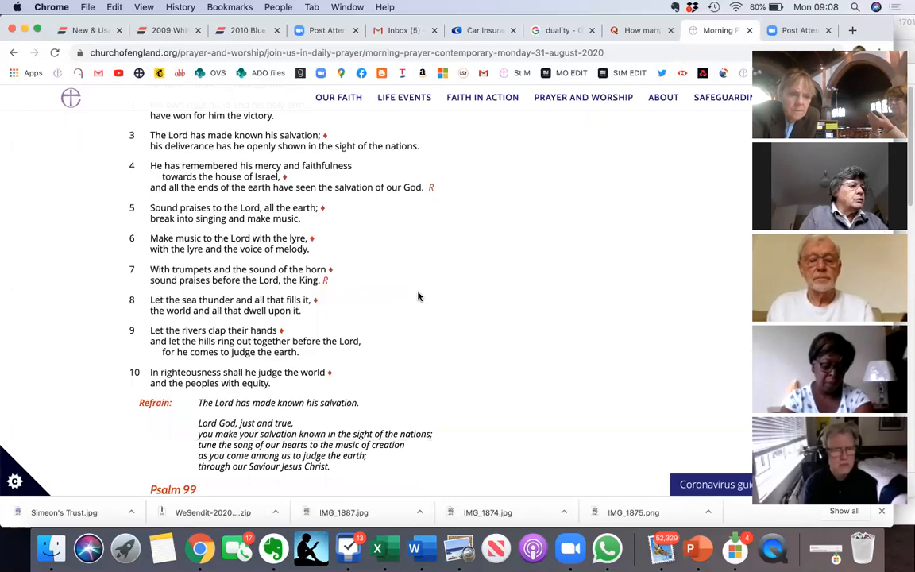
- Scroll back up to the Psalm 98 heading and down again to its refrain and the prayer 'Lord God, just and true'
{"action": "scroll", "scroll_direction": "down", "scroll_amount": 3}
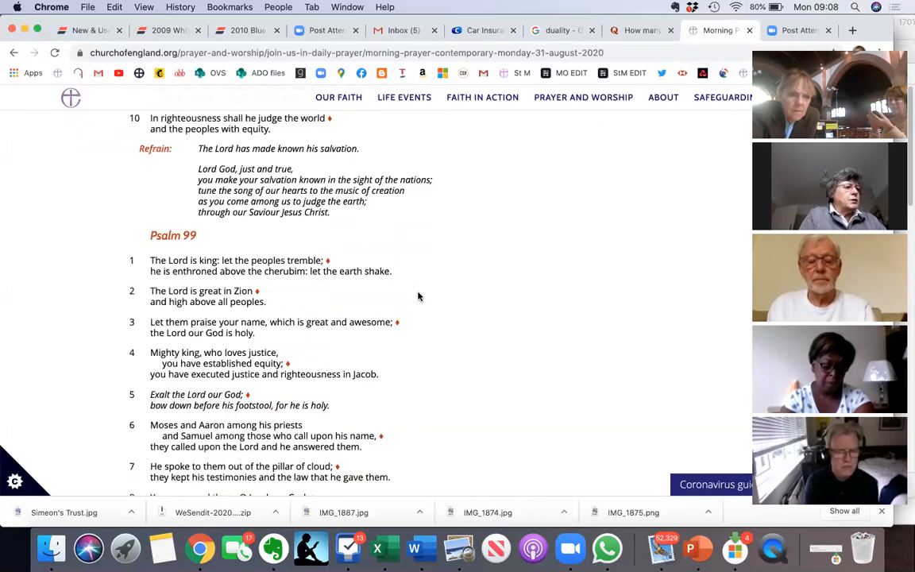
{"action": "scroll", "scroll_direction": "down", "scroll_amount": 3}
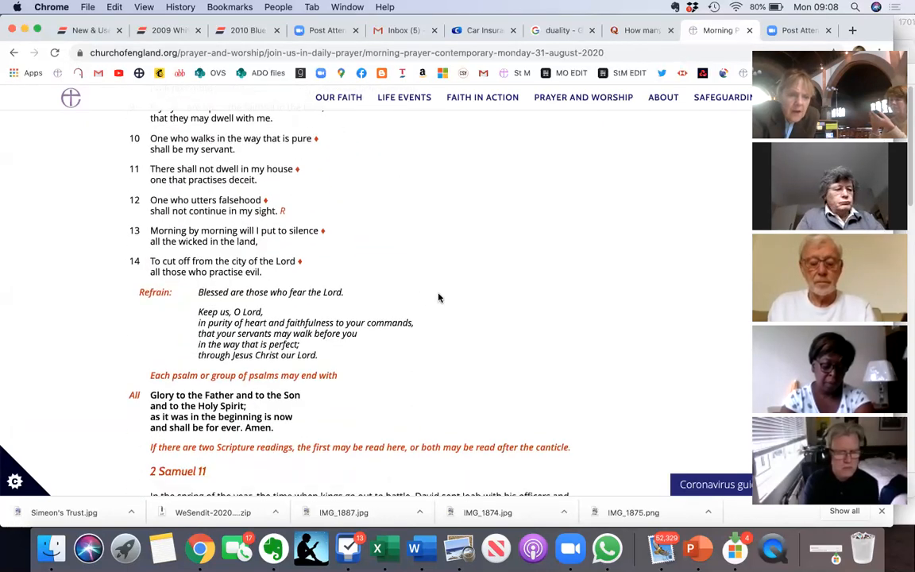
{"action": "scroll", "scroll_direction": "down", "scroll_amount": 3}
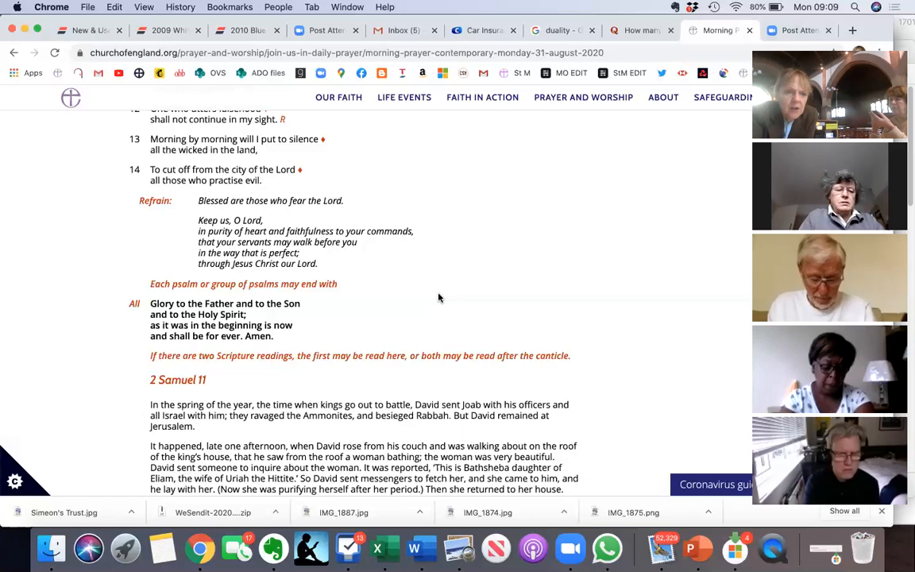
{"action": "scroll", "scroll_direction": "up", "scroll_amount": 3}
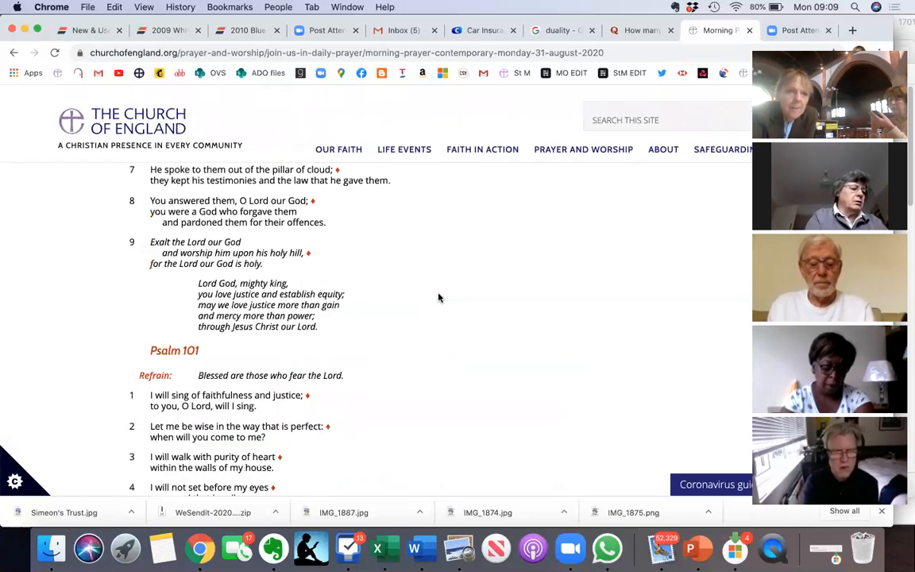
{"action": "scroll", "scroll_direction": "up", "scroll_amount": 3}
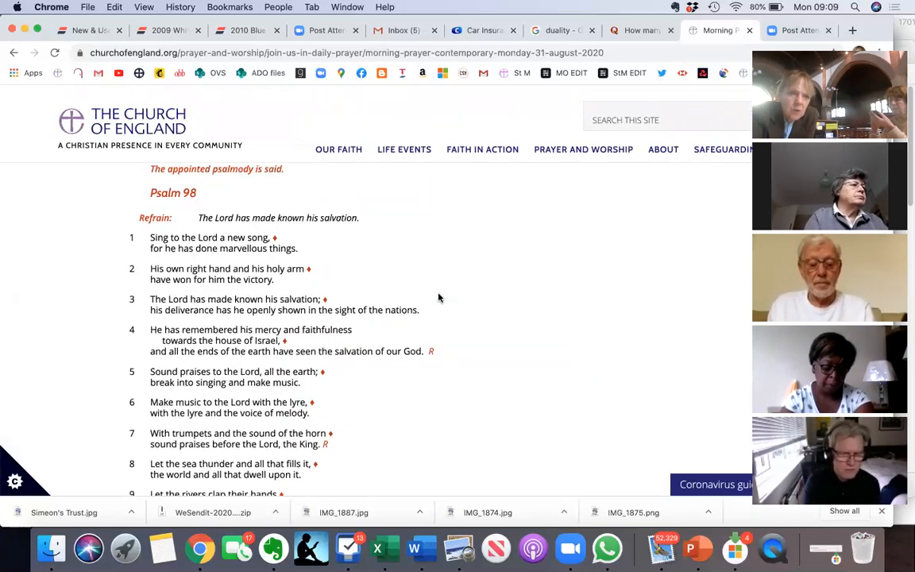
{"action": "scroll", "scroll_direction": "down", "scroll_amount": 3}
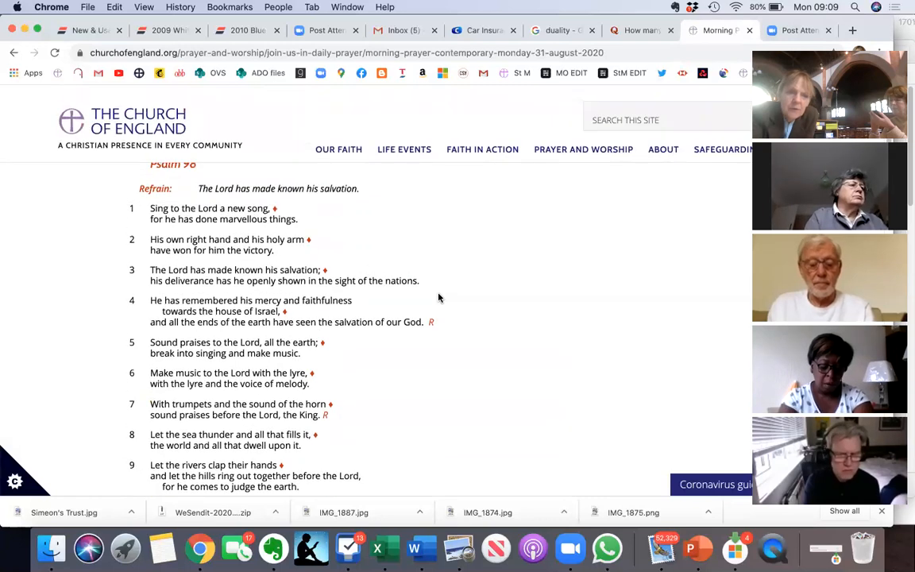
{"action": "scroll", "scroll_direction": "up", "scroll_amount": 3}
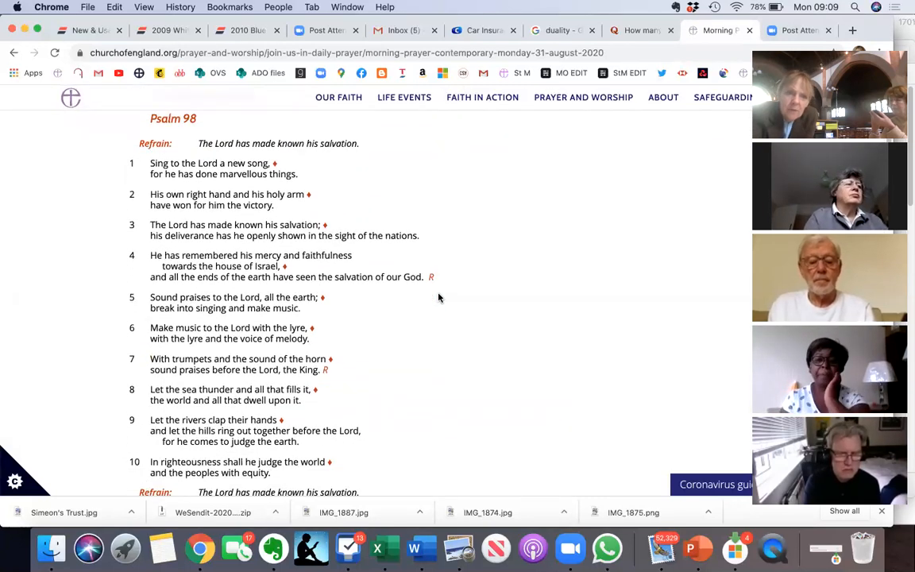
{"action": "scroll", "scroll_direction": "up", "scroll_amount": 3}
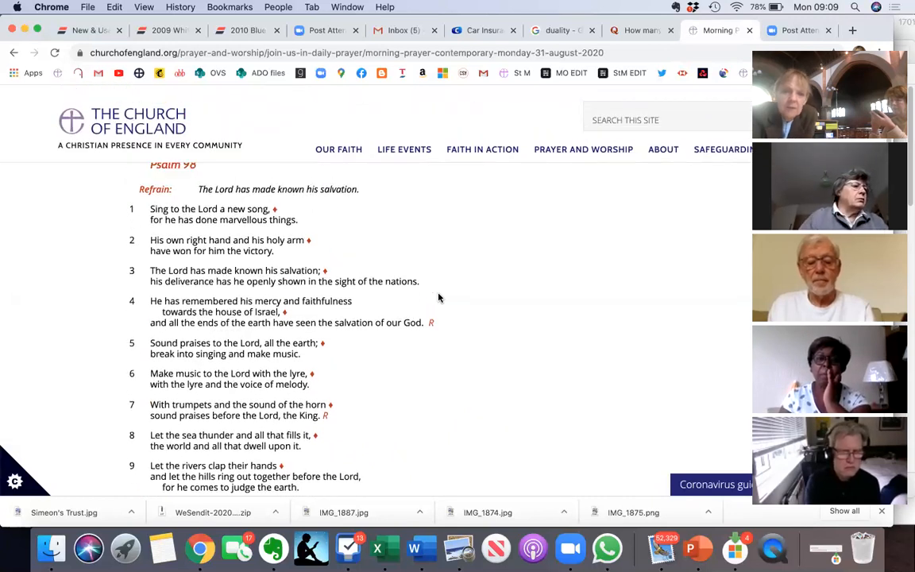
{"action": "scroll", "scroll_direction": "up", "scroll_amount": 3}
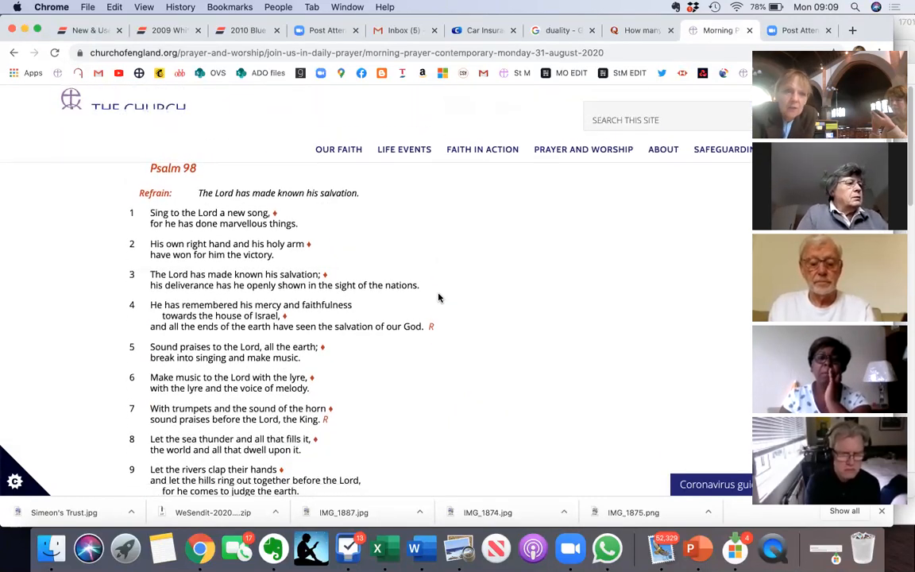
{"action": "scroll", "scroll_direction": "up", "scroll_amount": 3}
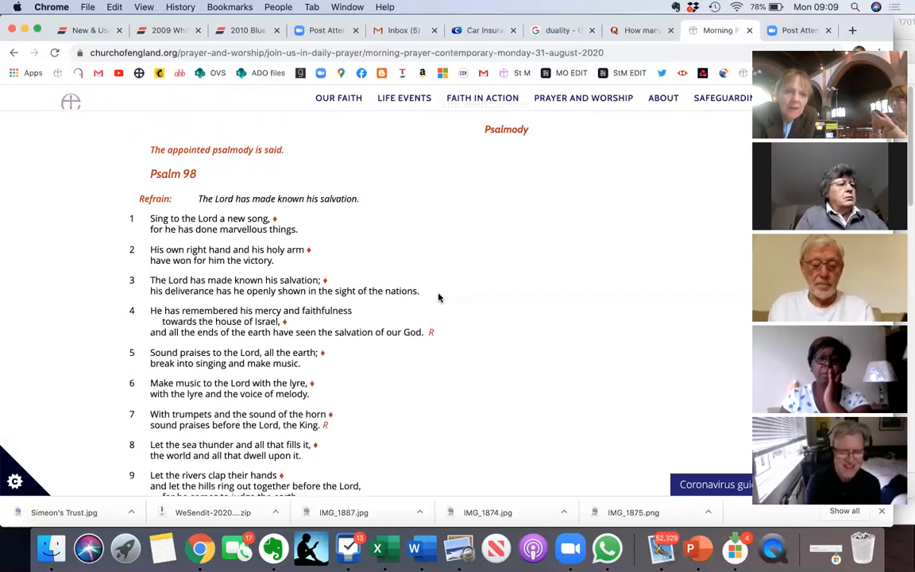
{"action": "scroll", "scroll_direction": "down", "scroll_amount": 3}
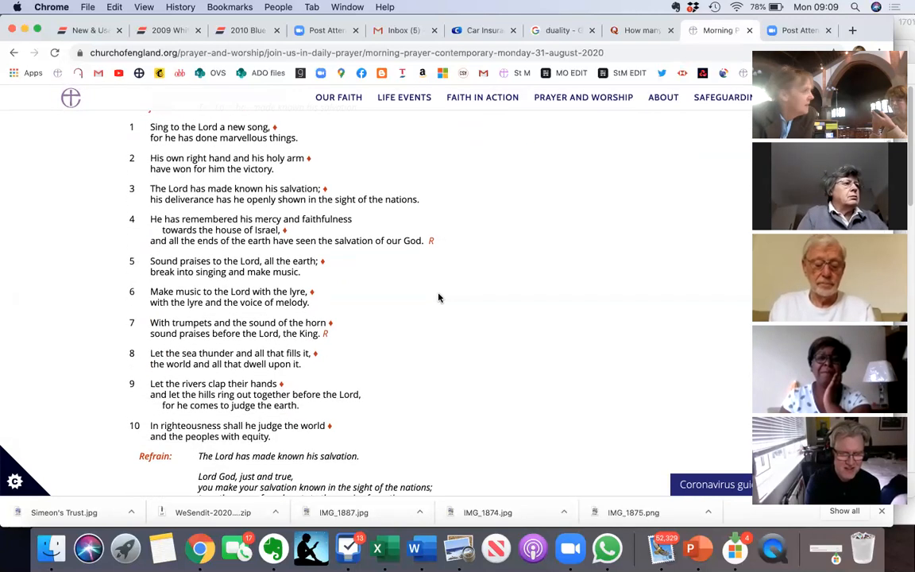
{"action": "scroll", "scroll_direction": "down", "scroll_amount": 3}
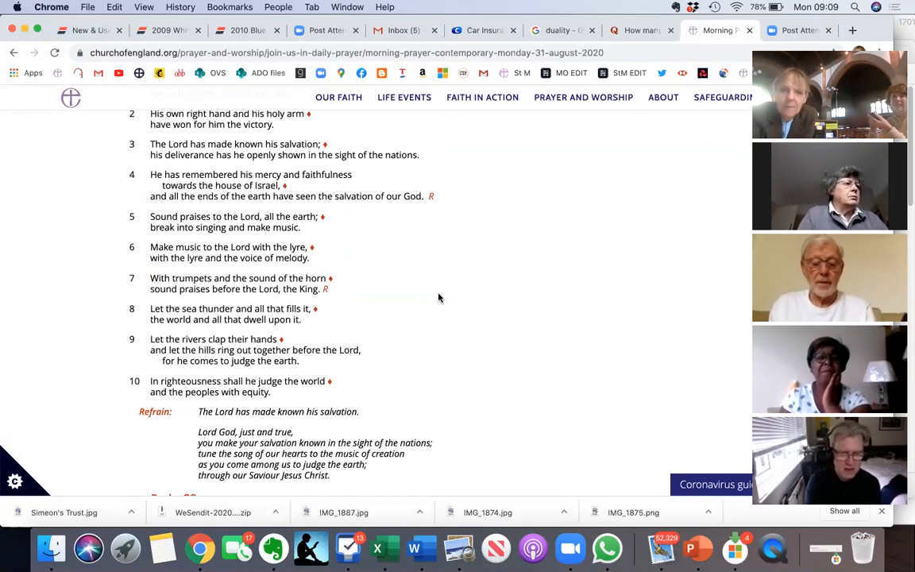
{"action": "scroll", "scroll_direction": "down", "scroll_amount": 3}
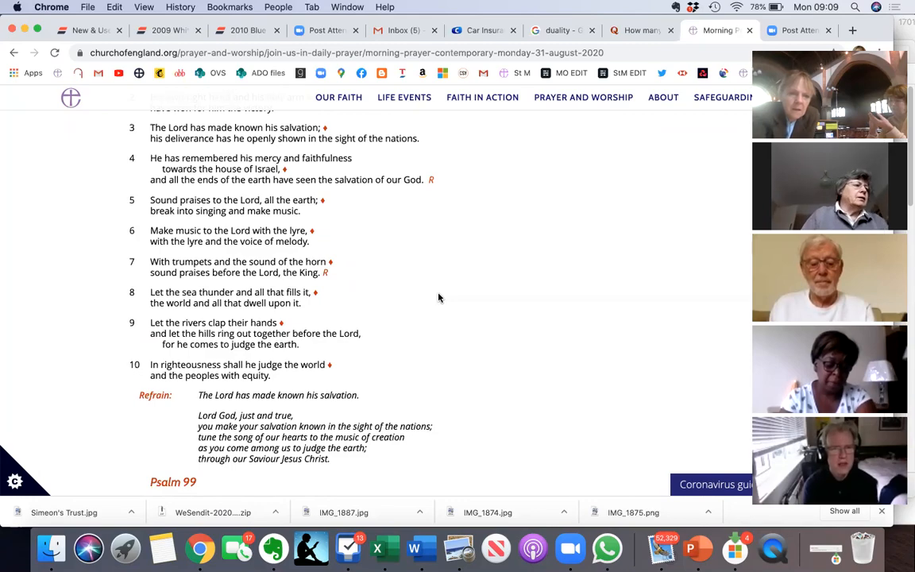
- Scroll down past Psalms 99 and 101 to the 2 Samuel 11 scripture reading
{"action": "scroll", "scroll_direction": "down", "scroll_amount": 3}
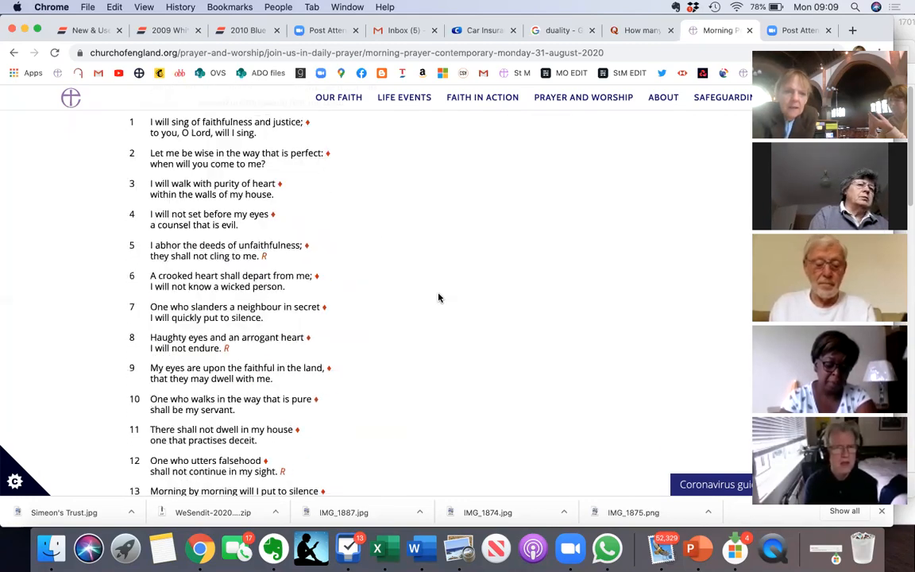
{"action": "scroll", "scroll_direction": "down", "scroll_amount": 3}
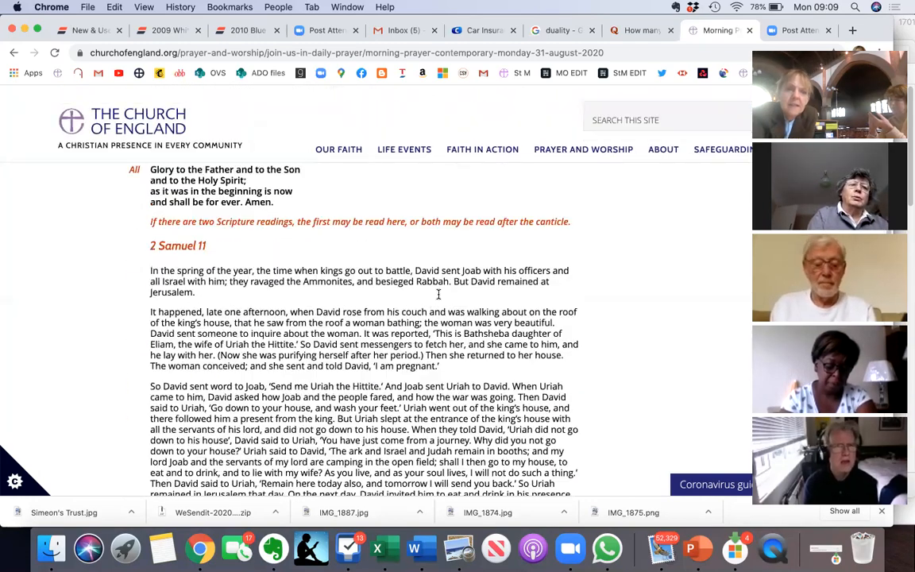
{"action": "scroll", "scroll_direction": "down", "scroll_amount": 3}
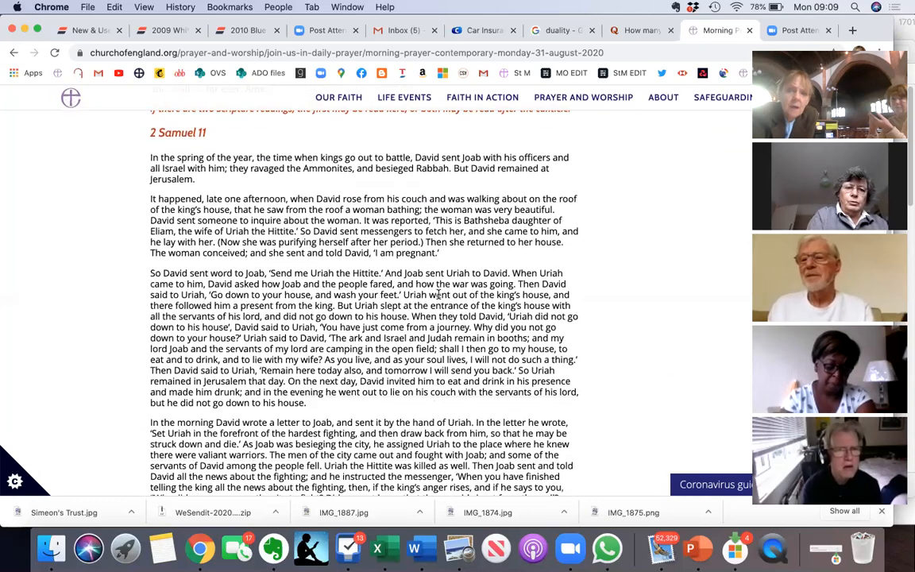
{"action": "scroll", "scroll_direction": "down", "scroll_amount": 3}
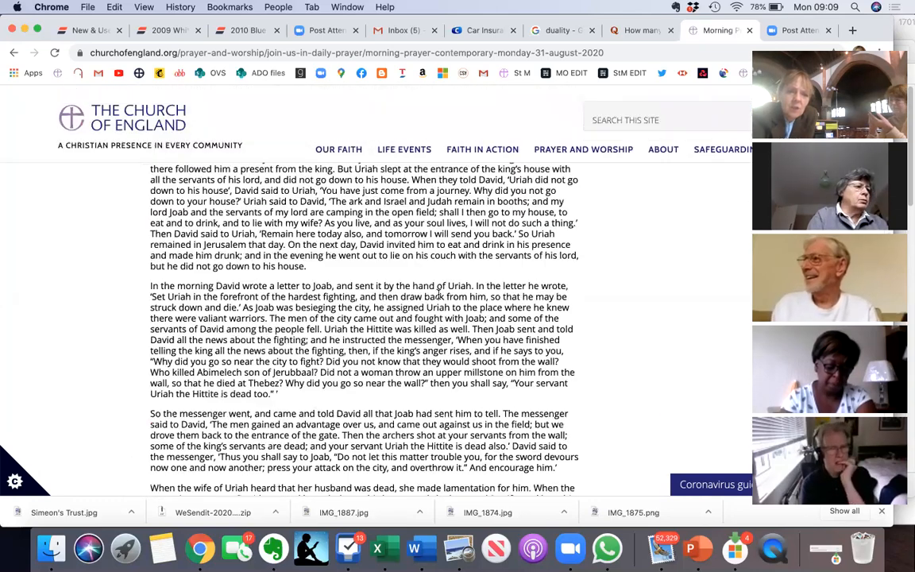
{"action": "scroll", "scroll_direction": "up", "scroll_amount": 3}
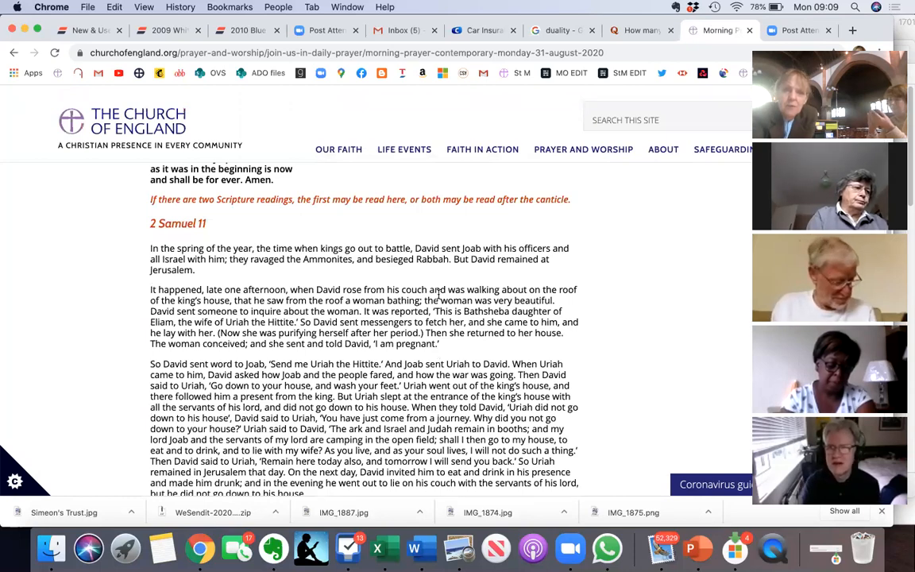
{"action": "scroll", "scroll_direction": "down", "scroll_amount": 3}
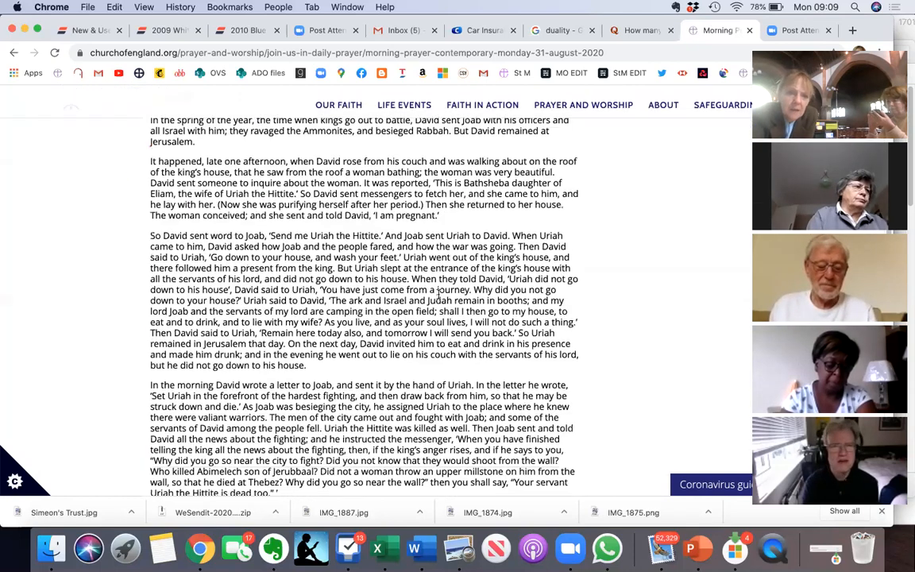
{"action": "scroll", "scroll_direction": "up", "scroll_amount": 3}
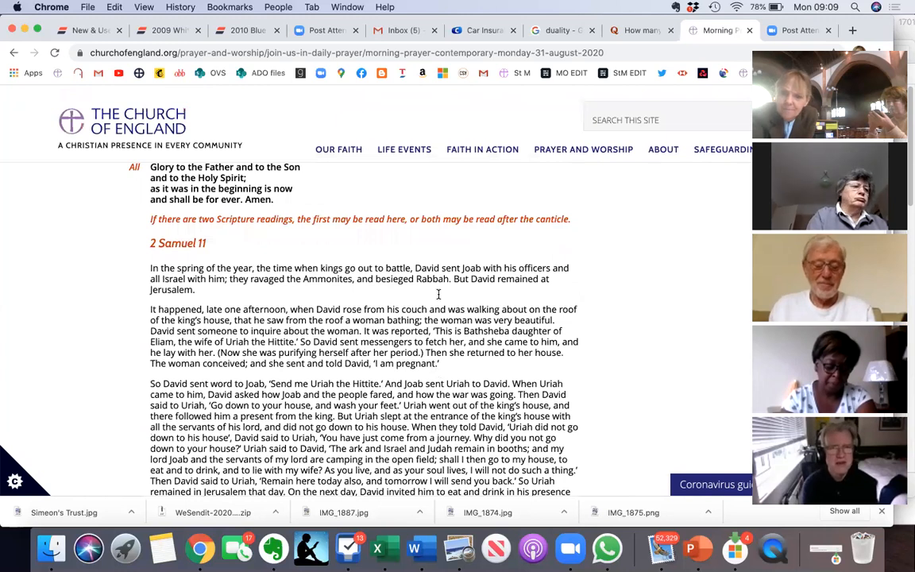
- Read down to Bathsheba's mourning, then scroll back up to the 2 Samuel 11 heading
{"action": "scroll", "scroll_direction": "down", "scroll_amount": 3}
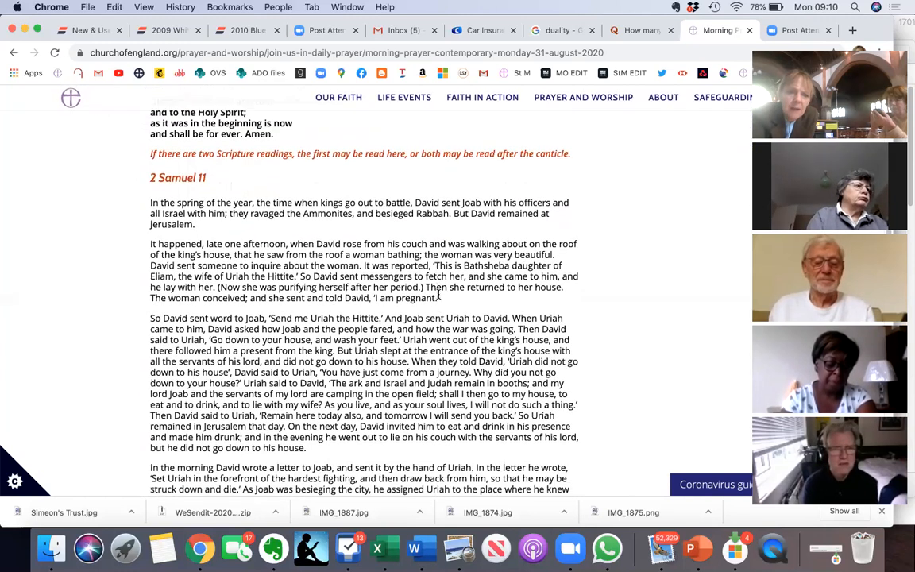
{"action": "scroll", "scroll_direction": "down", "scroll_amount": 3}
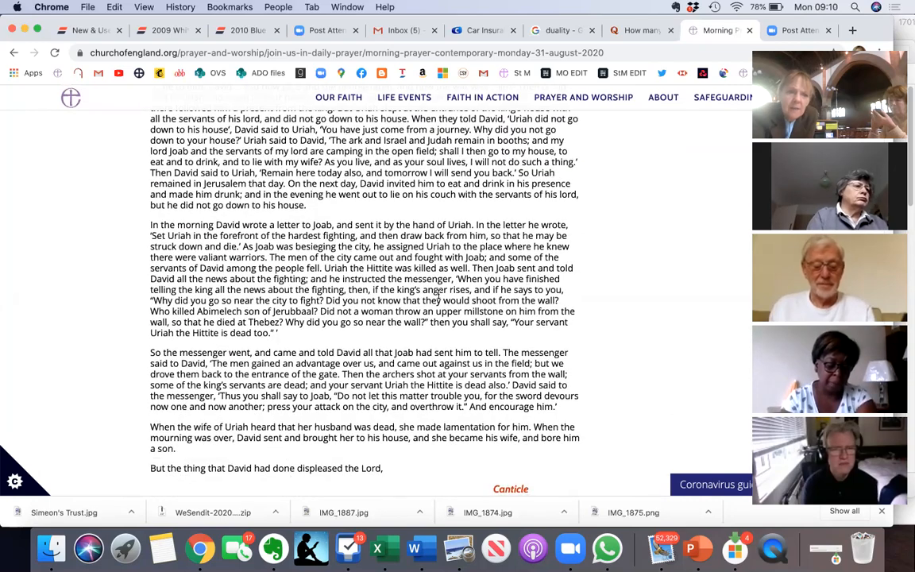
{"action": "scroll", "scroll_direction": "up", "scroll_amount": 3}
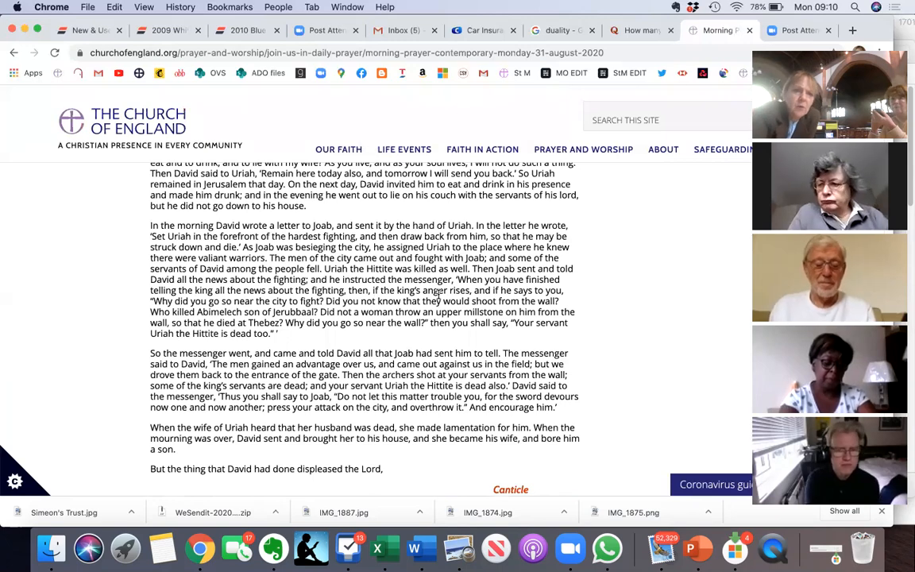
{"action": "scroll", "scroll_direction": "up", "scroll_amount": 3}
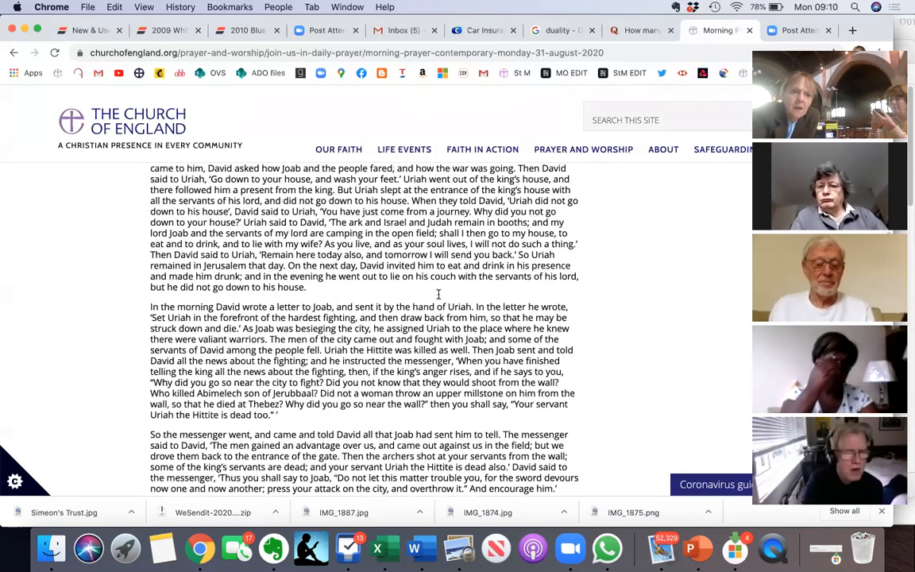
{"action": "scroll", "scroll_direction": "up", "scroll_amount": 3}
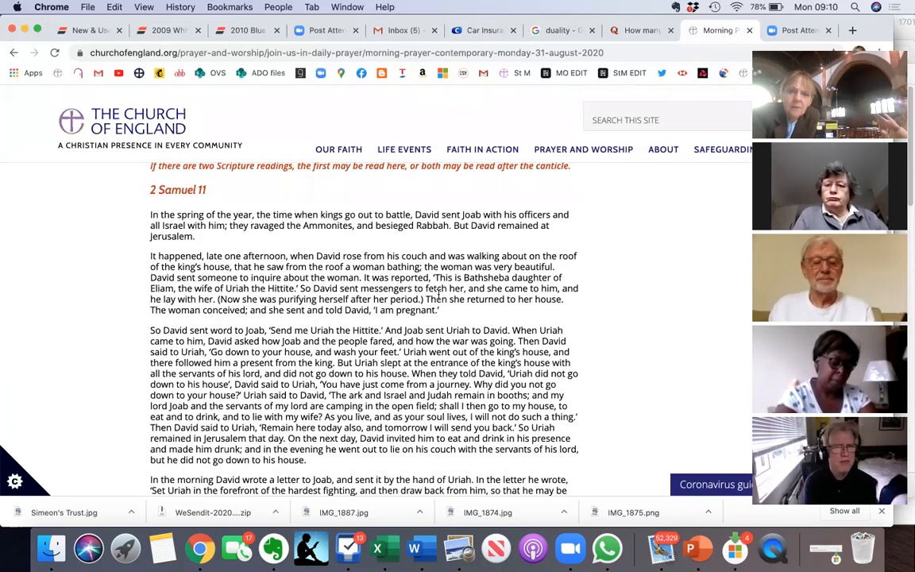
{"action": "scroll", "scroll_direction": "down", "scroll_amount": 3}
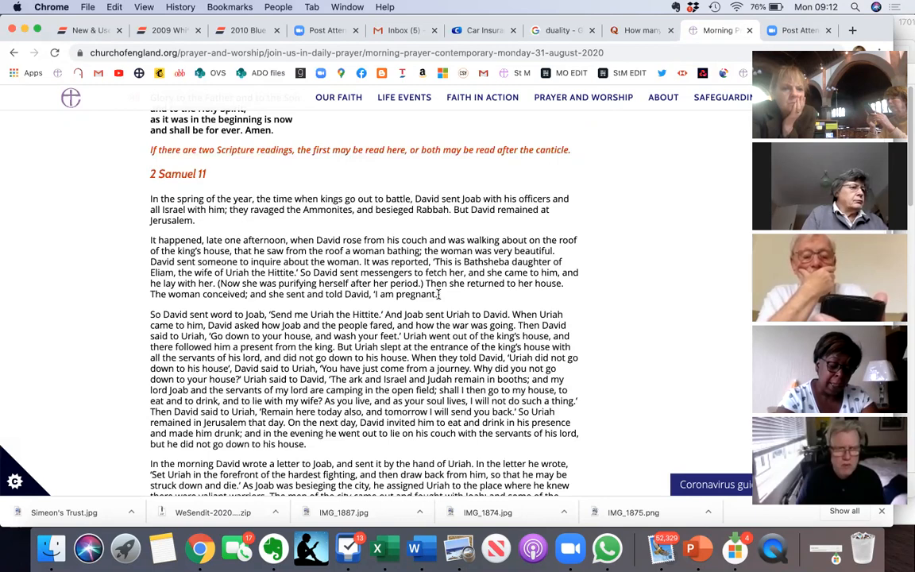
- Scroll down to the end of the 2 Samuel 11 reading with the Canticle heading just below
{"action": "scroll", "scroll_direction": "down", "scroll_amount": 3}
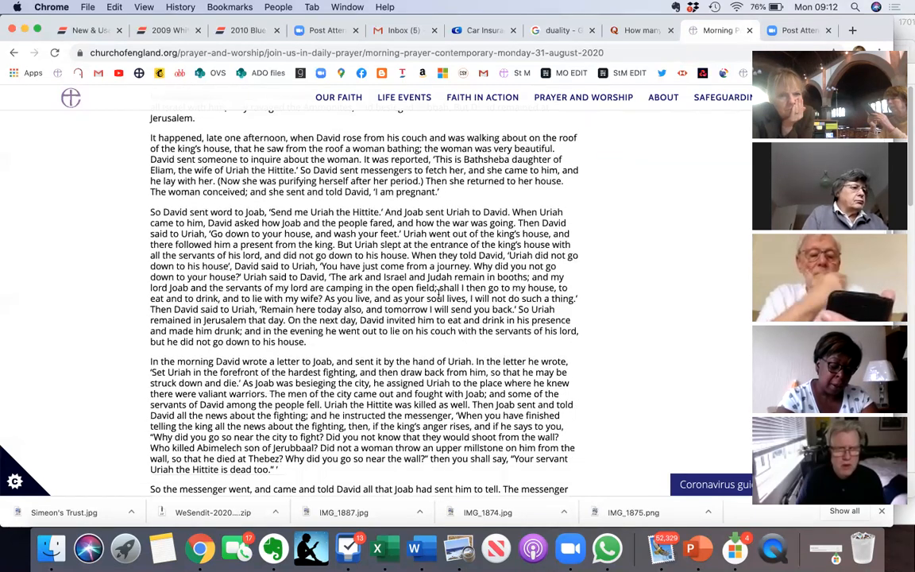
{"action": "scroll", "scroll_direction": "down", "scroll_amount": 3}
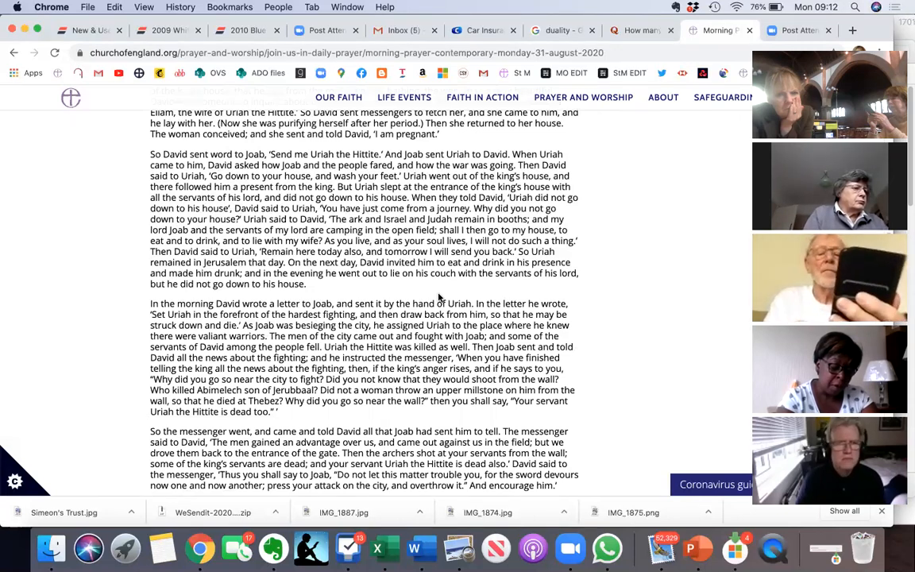
{"action": "scroll", "scroll_direction": "down", "scroll_amount": 3}
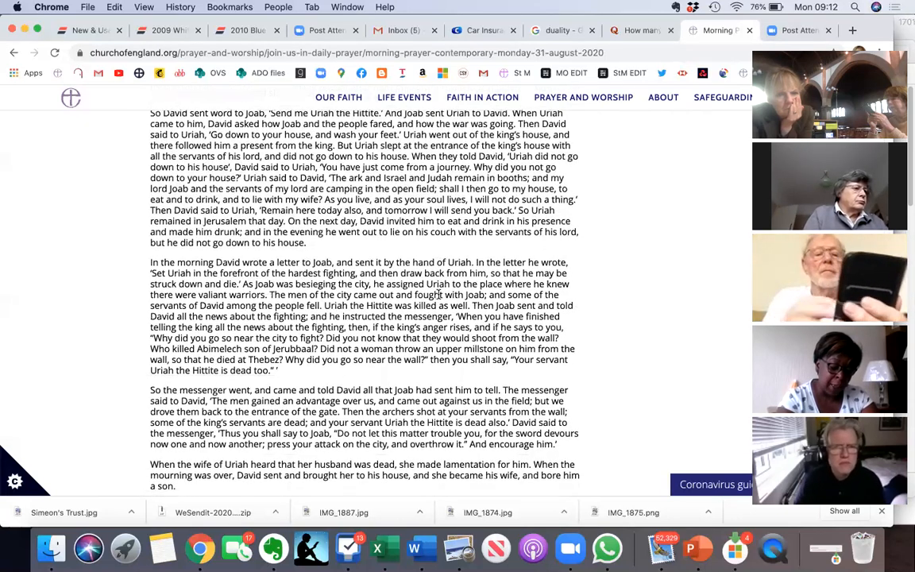
{"action": "scroll", "scroll_direction": "down", "scroll_amount": 3}
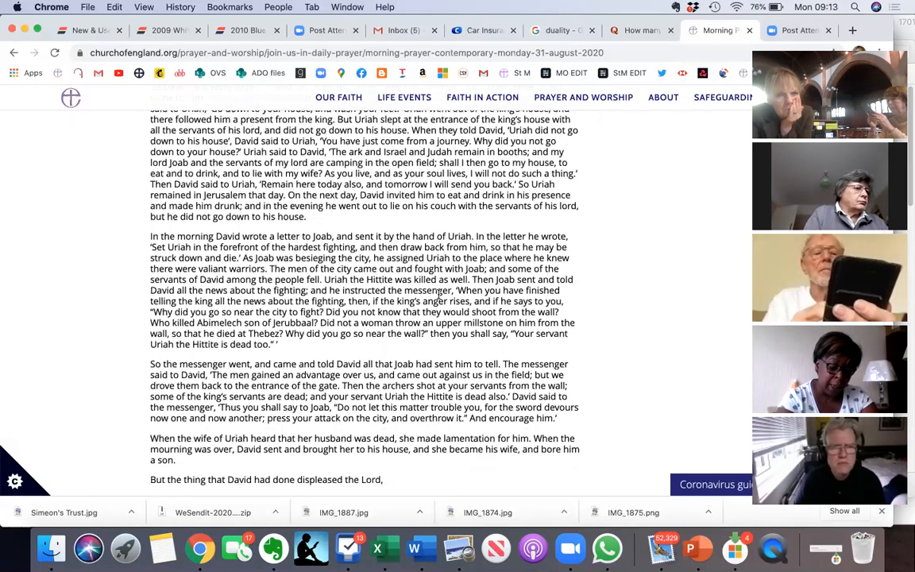
{"action": "scroll", "scroll_direction": "down", "scroll_amount": 3}
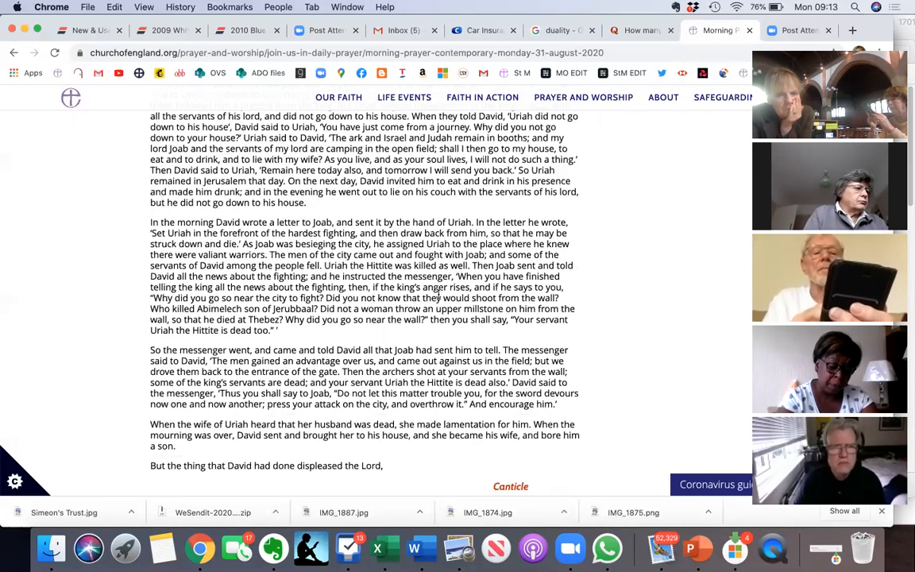
{"action": "scroll", "scroll_direction": "up", "scroll_amount": 3}
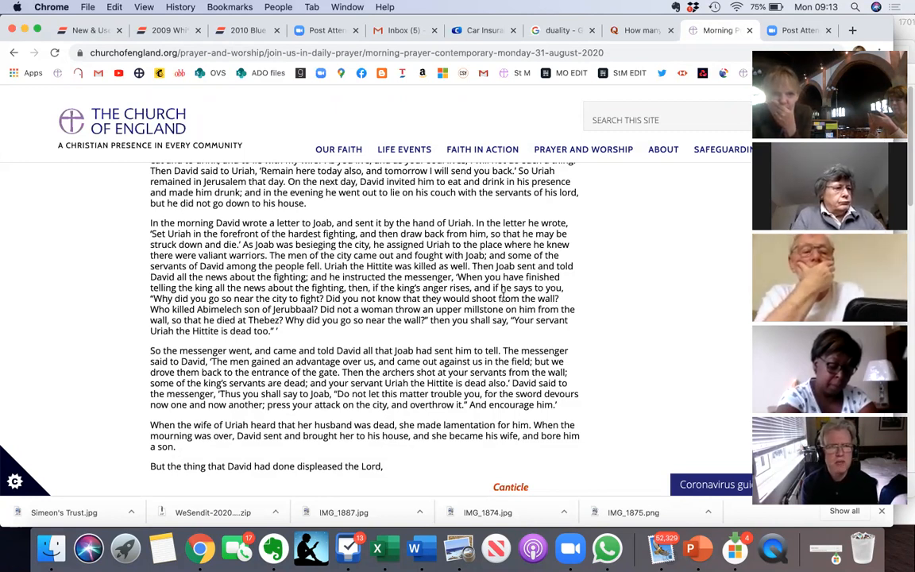
{"action": "scroll", "scroll_direction": "down", "scroll_amount": 3}
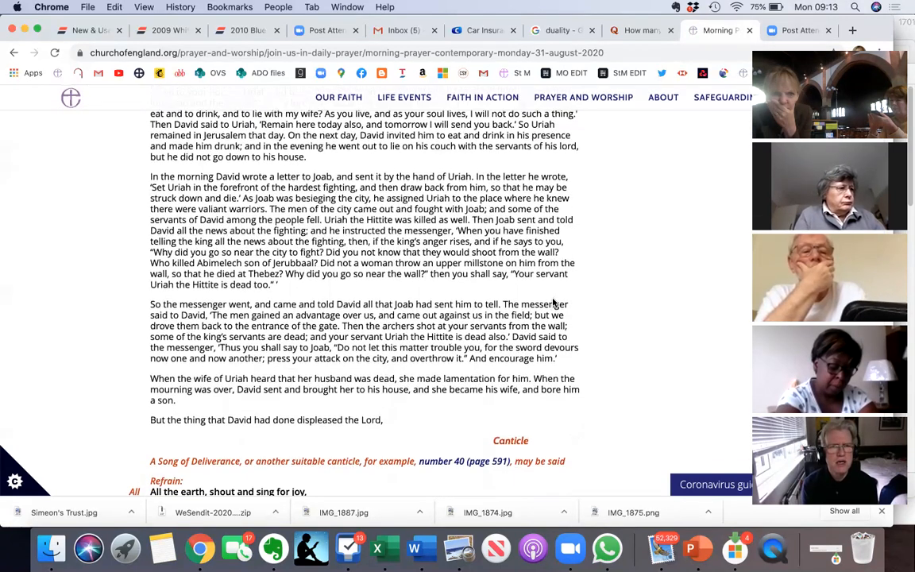
{"action": "scroll", "scroll_direction": "down", "scroll_amount": 3}
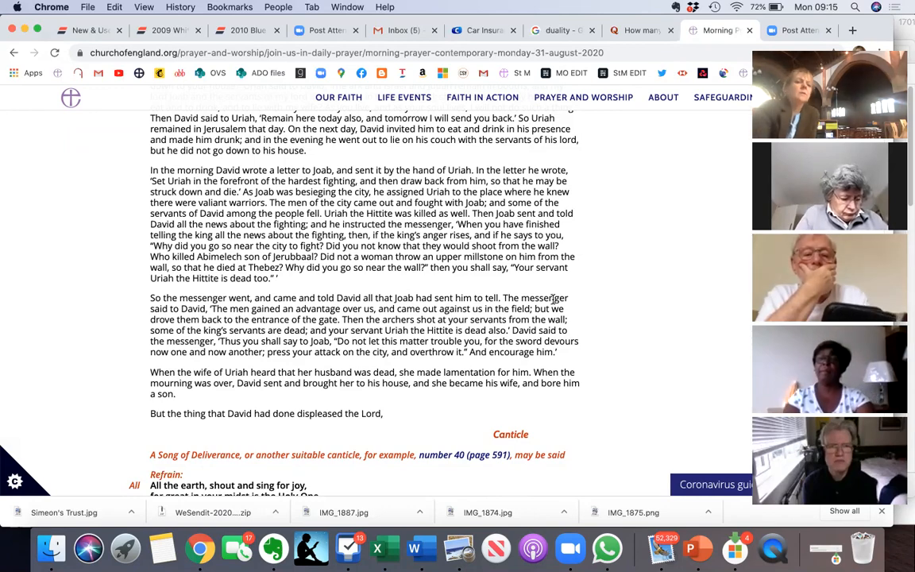
{"action": "scroll", "scroll_direction": "up", "scroll_amount": 3}
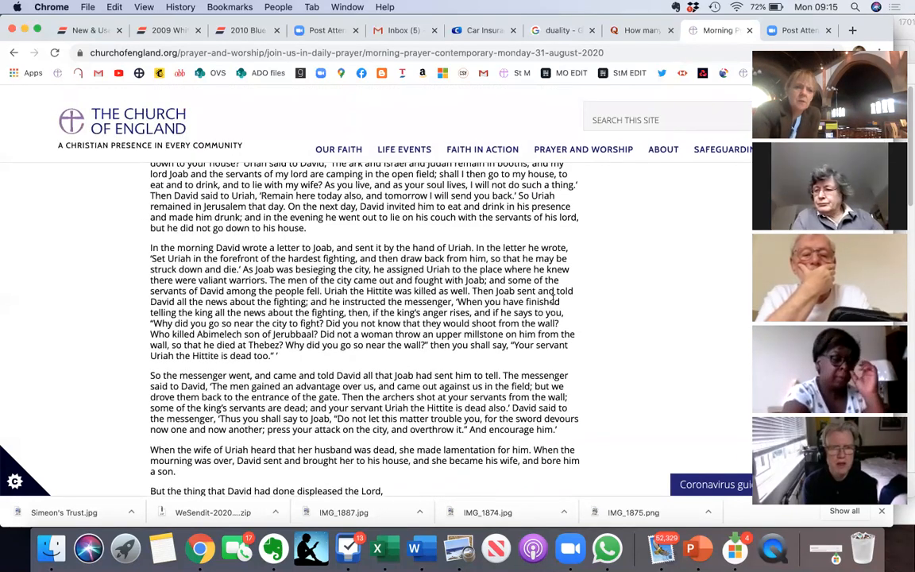
{"action": "scroll", "scroll_direction": "up", "scroll_amount": 3}
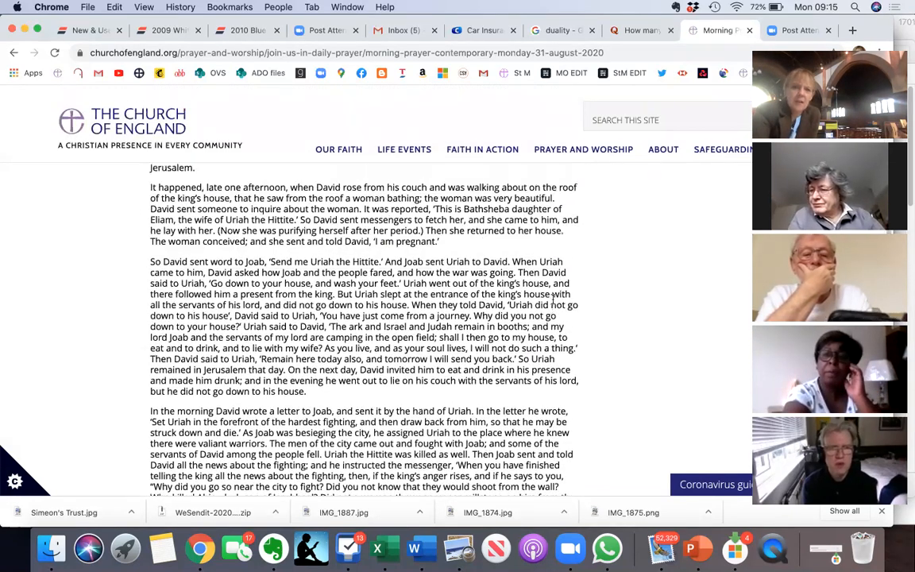
{"action": "scroll", "scroll_direction": "up", "scroll_amount": 3}
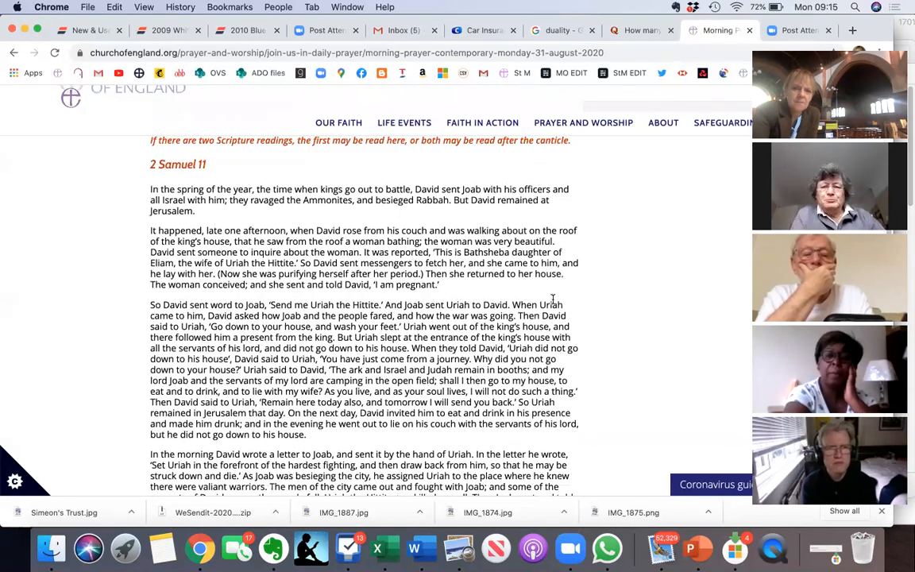
{"action": "scroll", "scroll_direction": "up", "scroll_amount": 3}
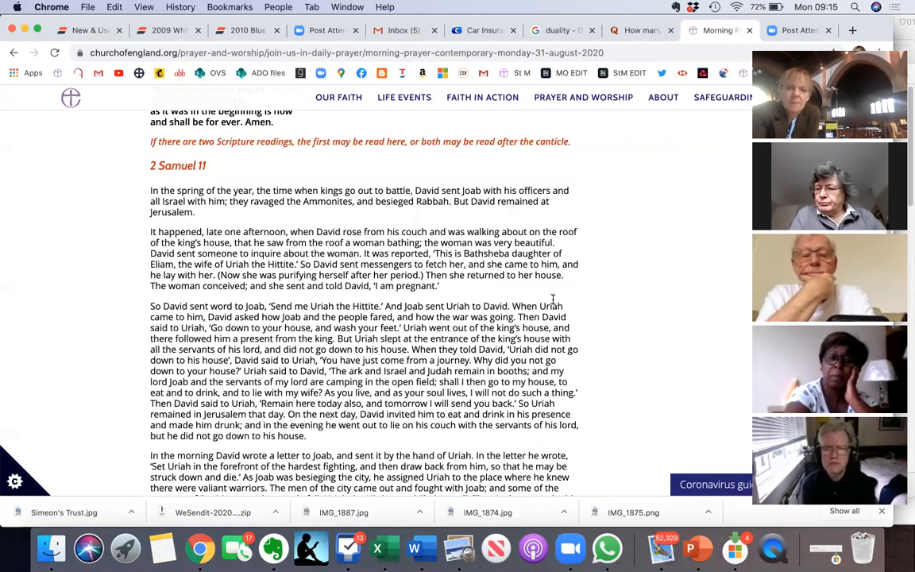
{"action": "scroll", "scroll_direction": "down", "scroll_amount": 3}
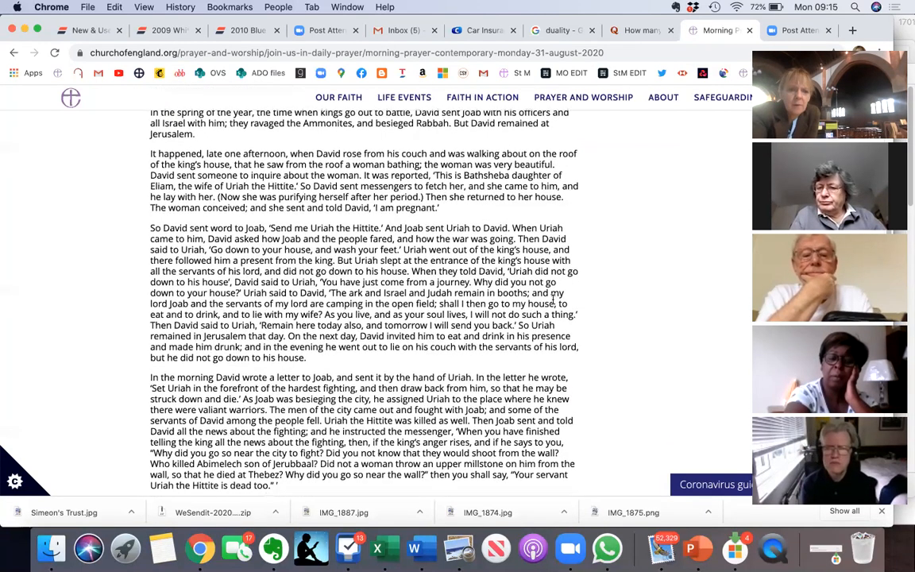
{"action": "scroll", "scroll_direction": "down", "scroll_amount": 3}
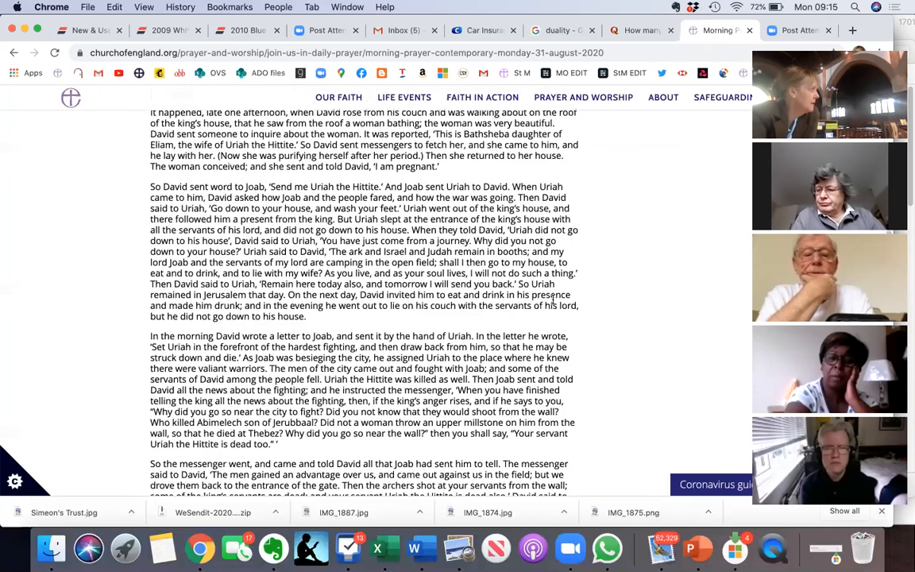
{"action": "scroll", "scroll_direction": "down", "scroll_amount": 3}
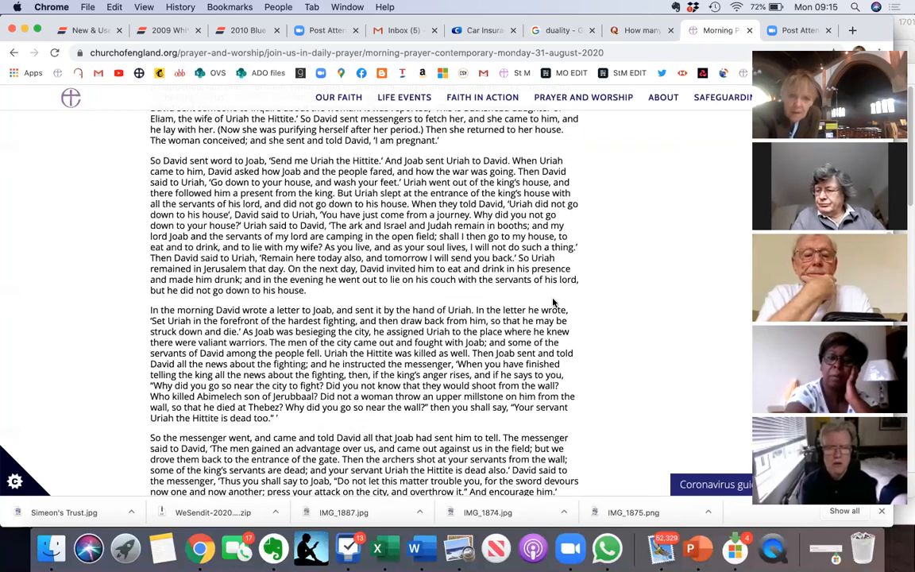
{"action": "scroll", "scroll_direction": "down", "scroll_amount": 3}
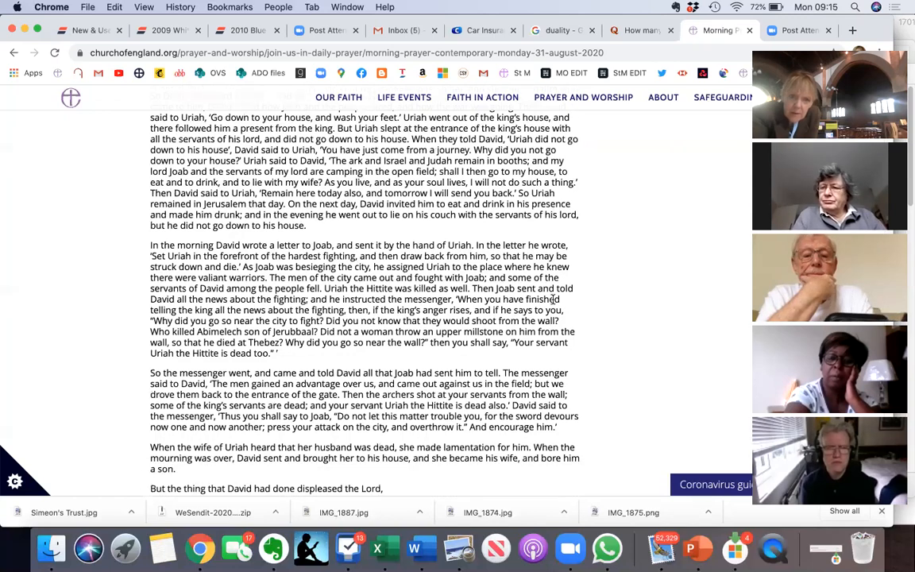
{"action": "scroll", "scroll_direction": "down", "scroll_amount": 3}
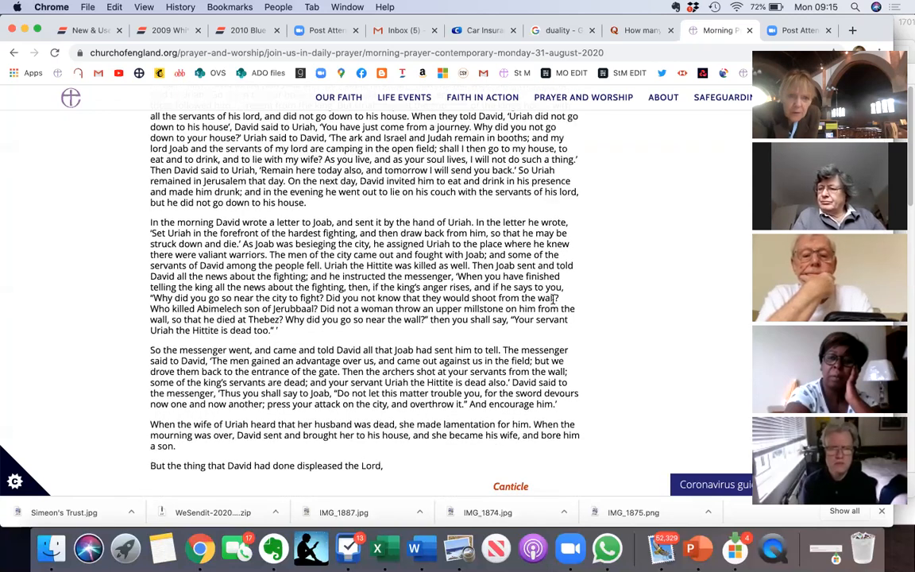
{"action": "scroll", "scroll_direction": "up", "scroll_amount": 3}
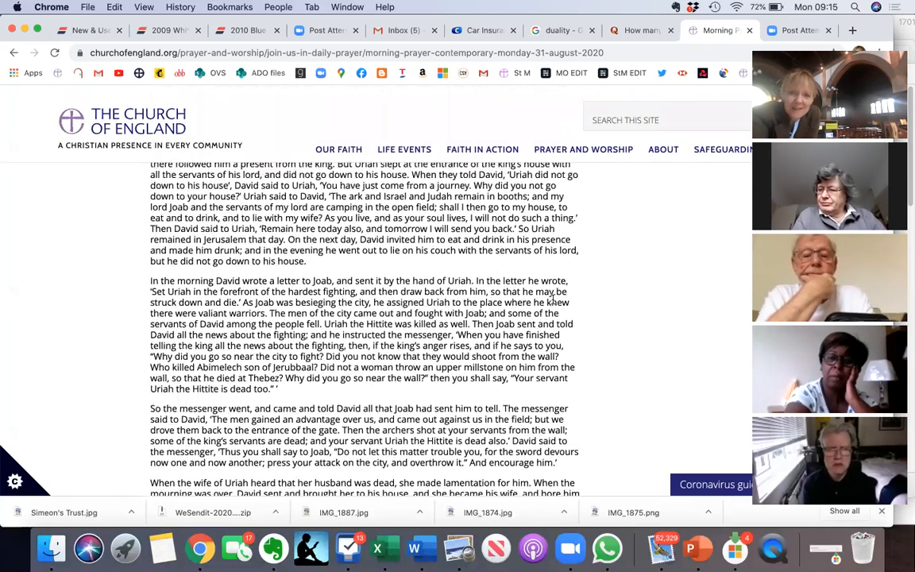
{"action": "scroll", "scroll_direction": "up", "scroll_amount": 3}
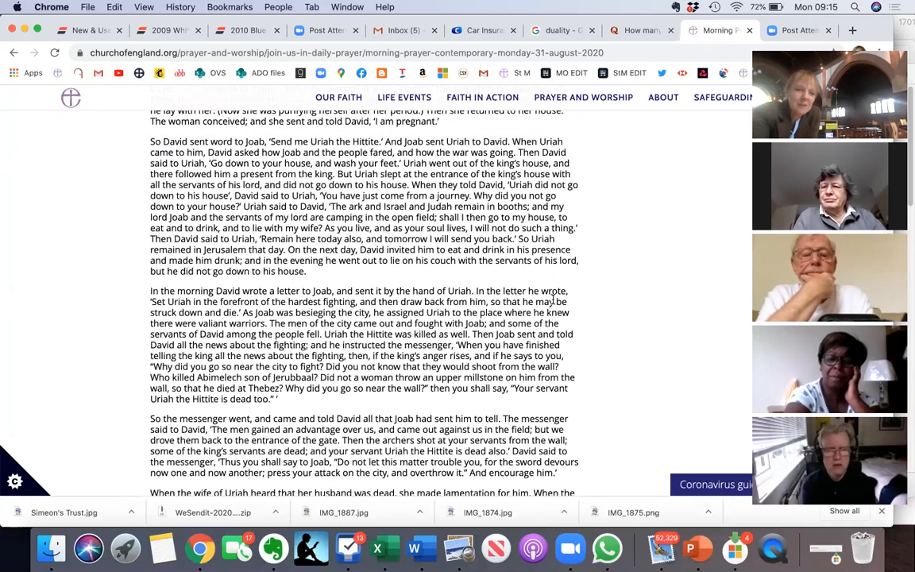
{"action": "scroll", "scroll_direction": "down", "scroll_amount": 3}
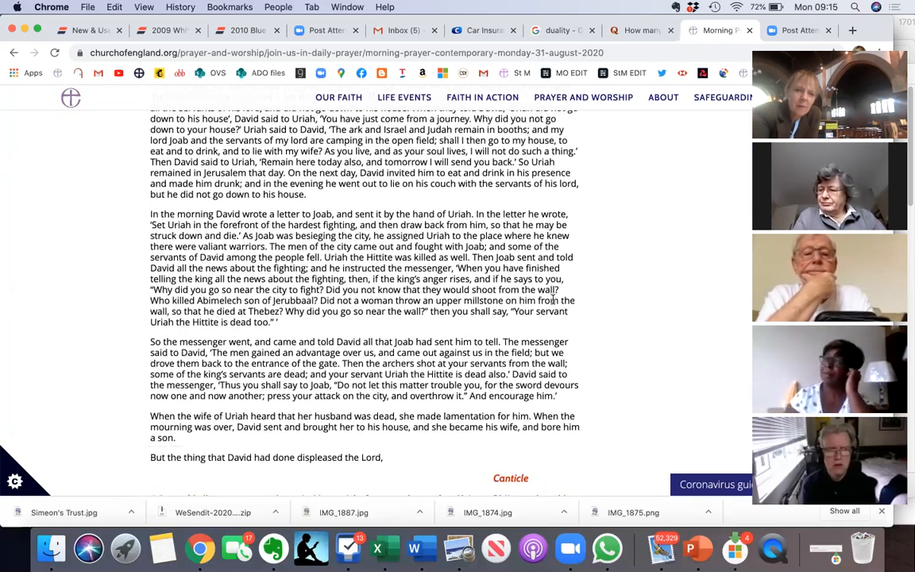
{"action": "scroll", "scroll_direction": "up", "scroll_amount": 3}
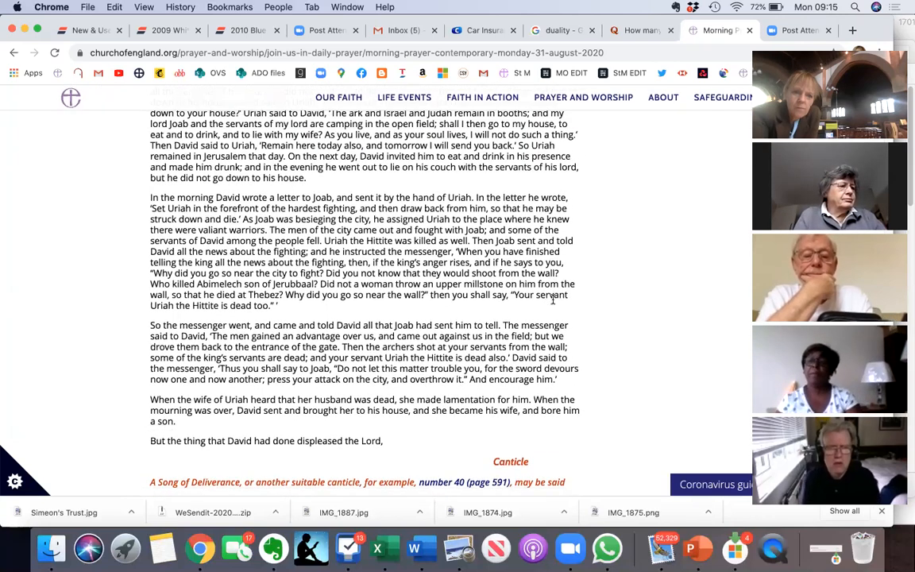
{"action": "scroll", "scroll_direction": "up", "scroll_amount": 3}
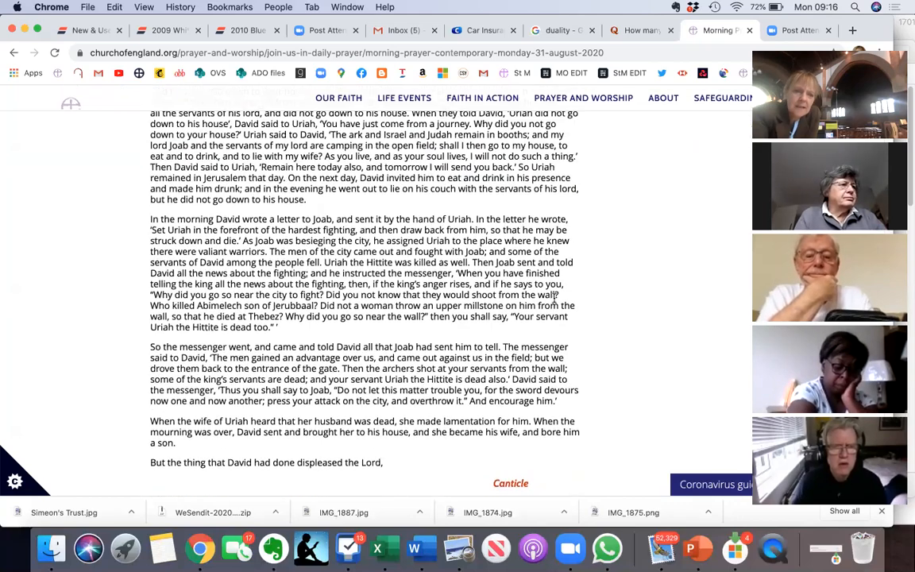
{"action": "scroll", "scroll_direction": "up", "scroll_amount": 3}
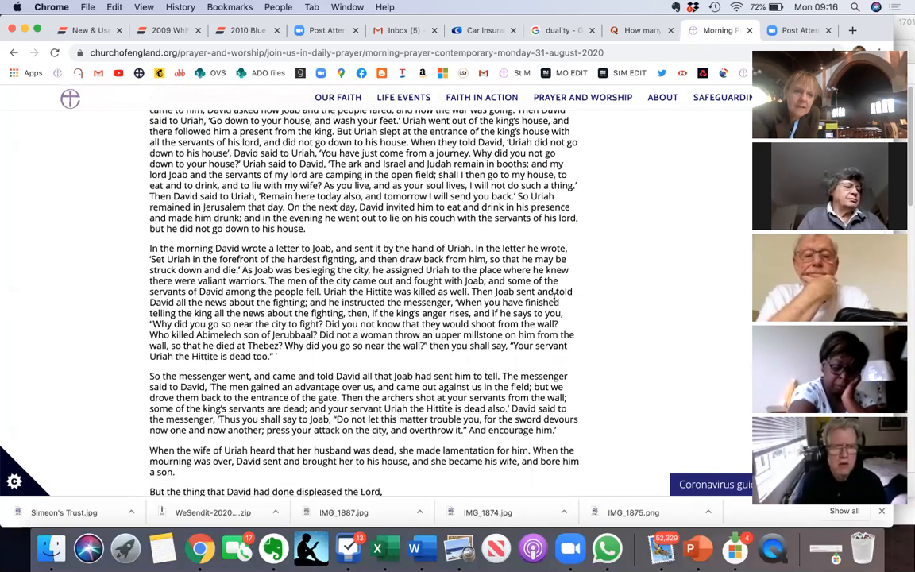
{"action": "scroll", "scroll_direction": "up", "scroll_amount": 3}
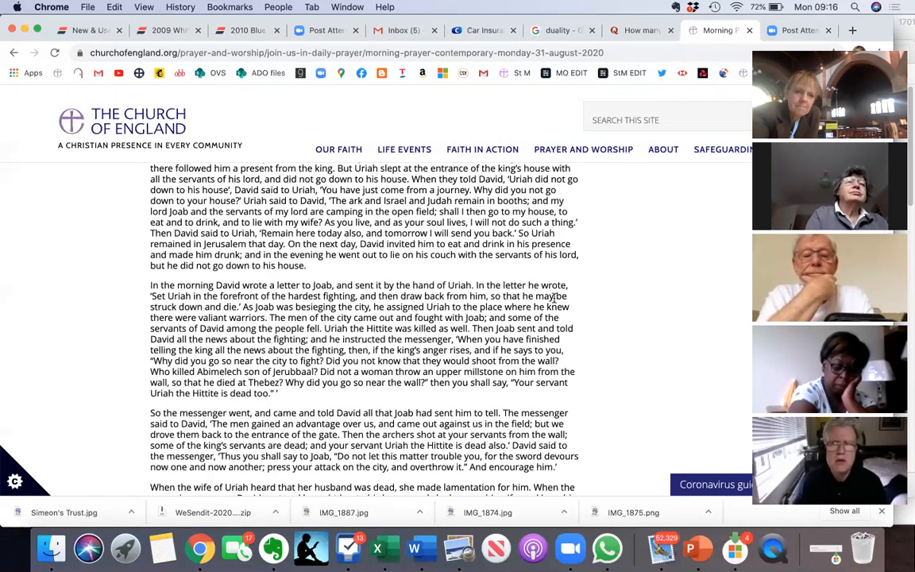
{"action": "scroll", "scroll_direction": "down", "scroll_amount": 3}
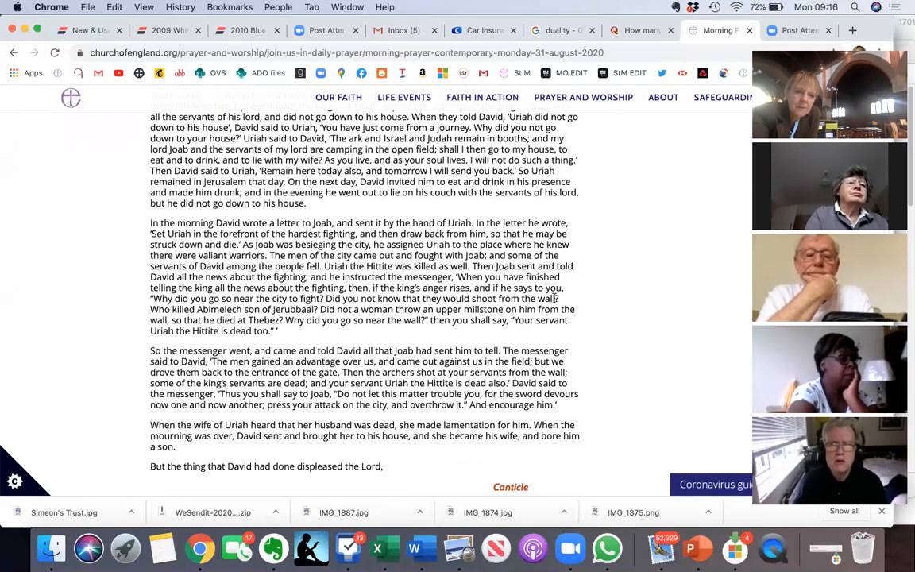
{"action": "scroll", "scroll_direction": "down", "scroll_amount": 3}
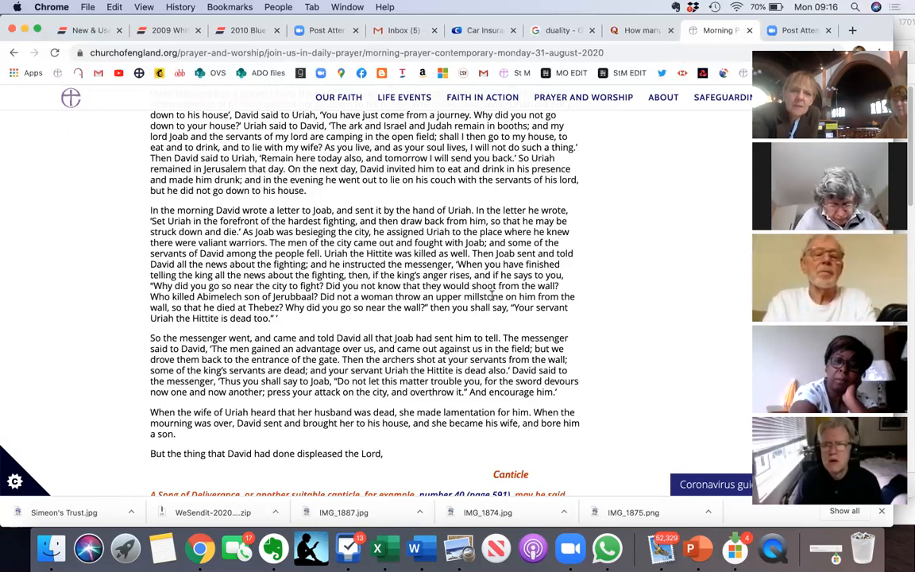
- Scroll back and forth over the end of the 2 Samuel reading to reach the Isaiah 12 canticle heading
{"action": "scroll", "scroll_direction": "up", "scroll_amount": 3}
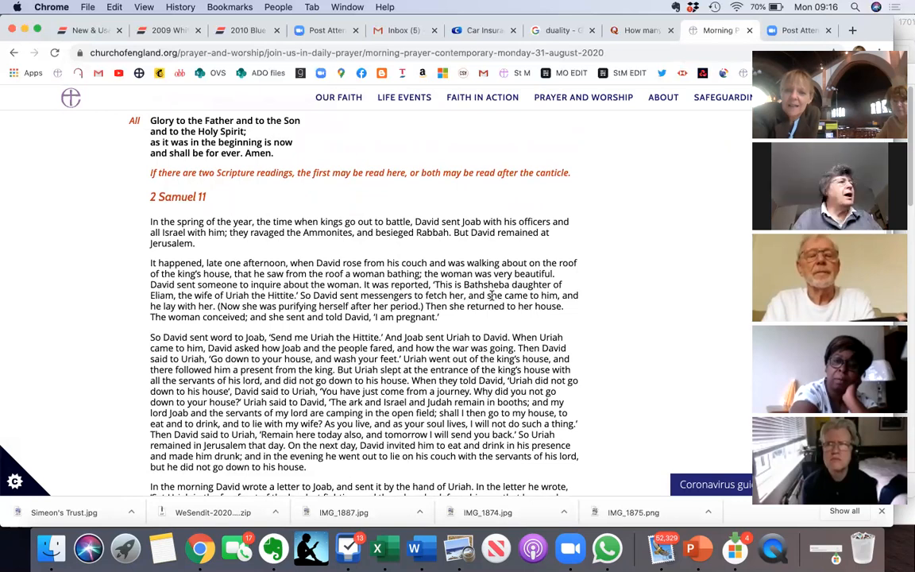
{"action": "scroll", "scroll_direction": "up", "scroll_amount": 3}
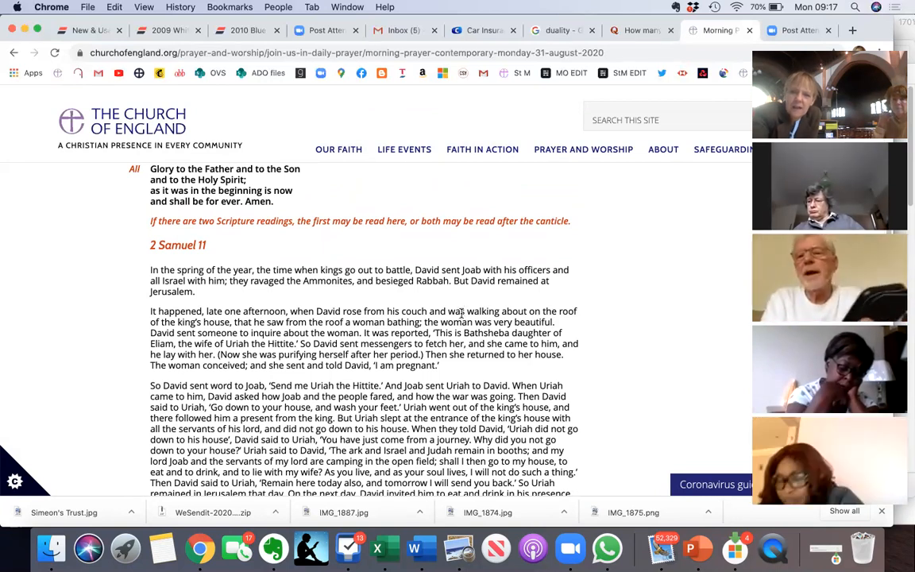
{"action": "scroll", "scroll_direction": "down", "scroll_amount": 3}
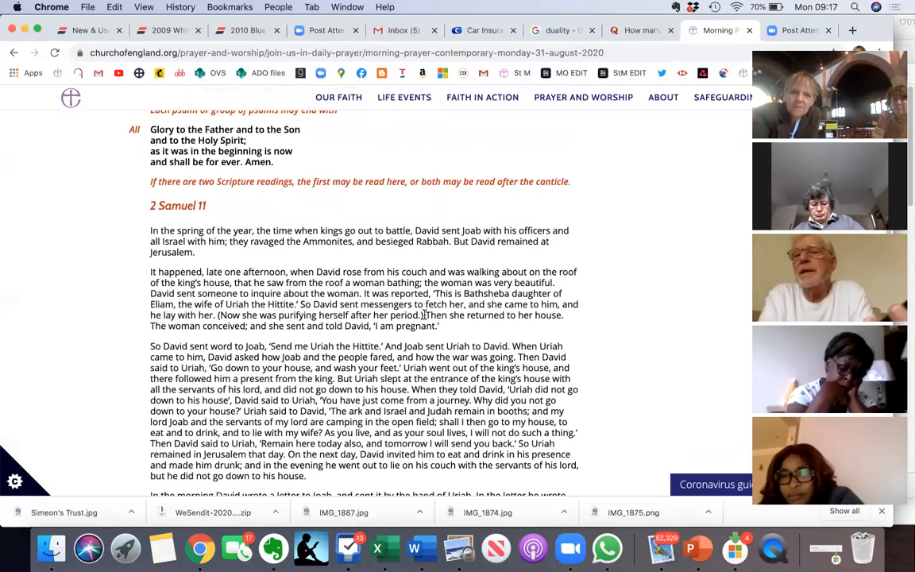
{"action": "scroll", "scroll_direction": "down", "scroll_amount": 3}
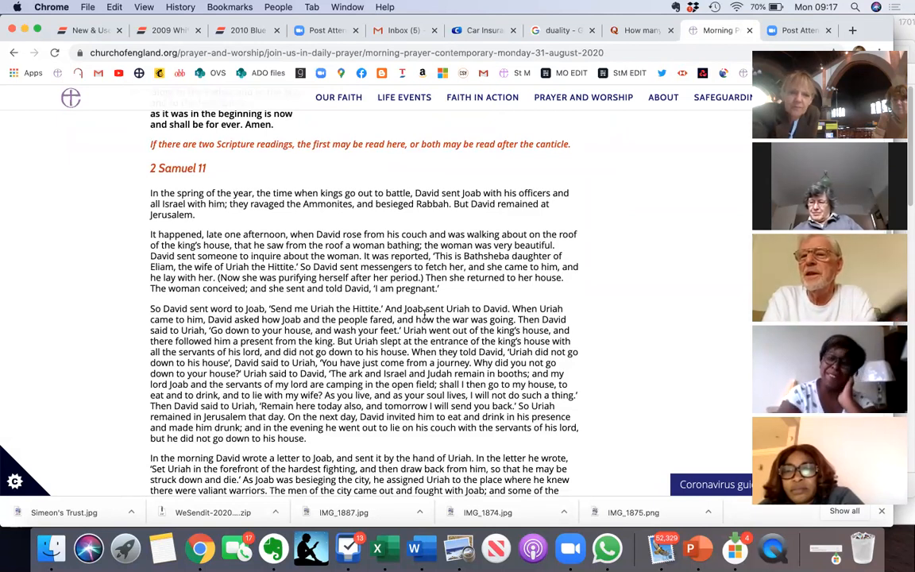
{"action": "scroll", "scroll_direction": "down", "scroll_amount": 3}
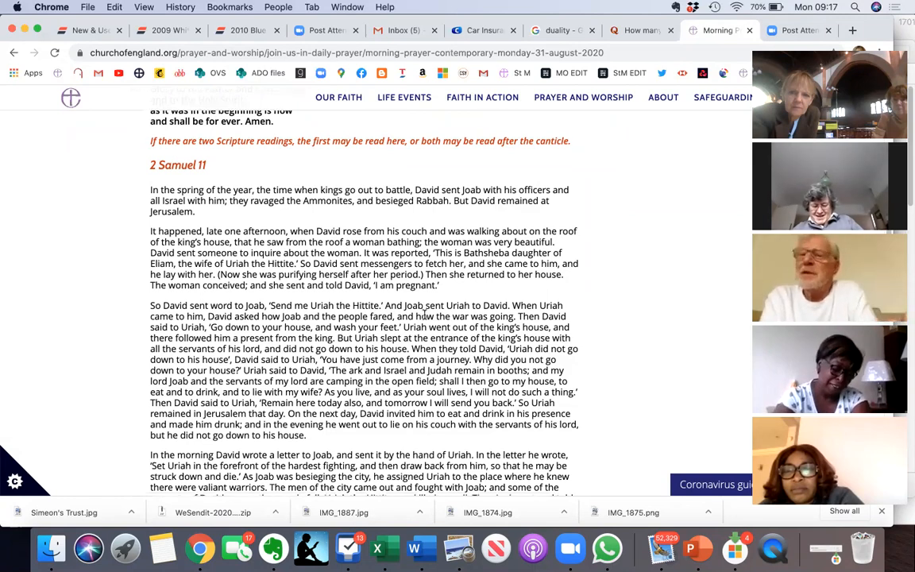
{"action": "scroll", "scroll_direction": "down", "scroll_amount": 3}
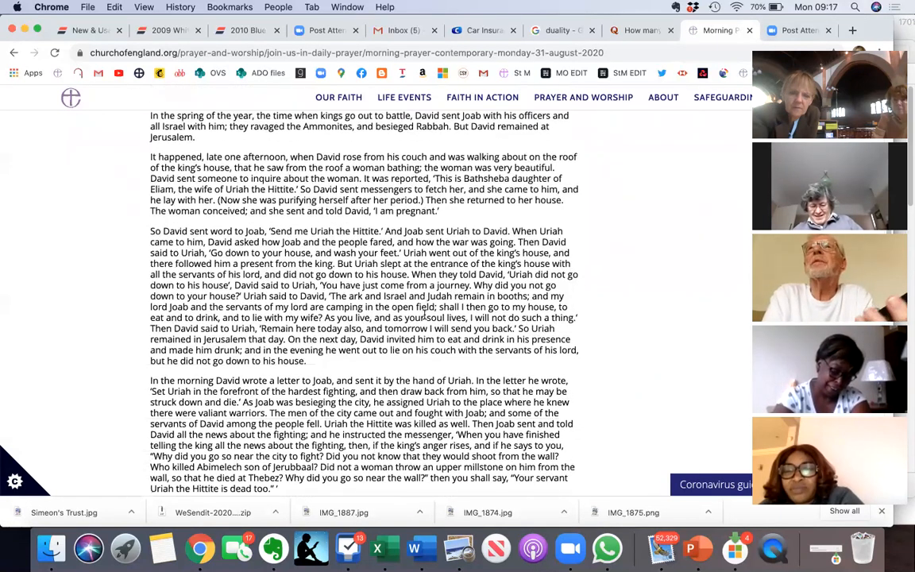
{"action": "scroll", "scroll_direction": "down", "scroll_amount": 3}
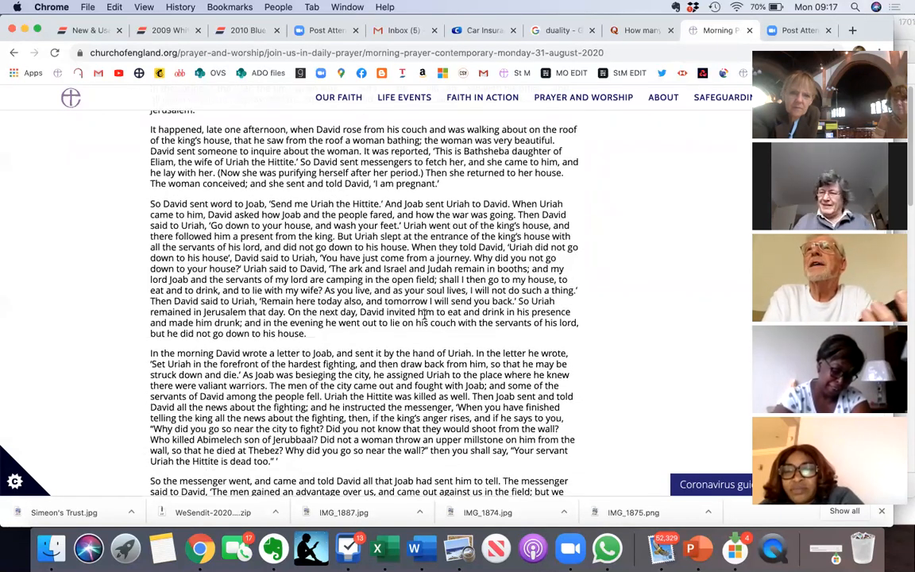
{"action": "scroll", "scroll_direction": "down", "scroll_amount": 3}
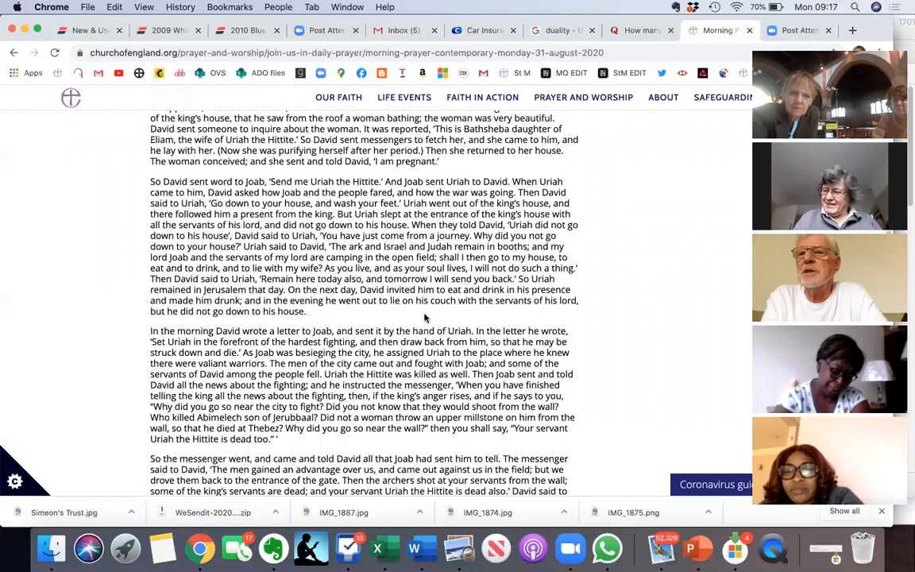
{"action": "scroll", "scroll_direction": "up", "scroll_amount": 3}
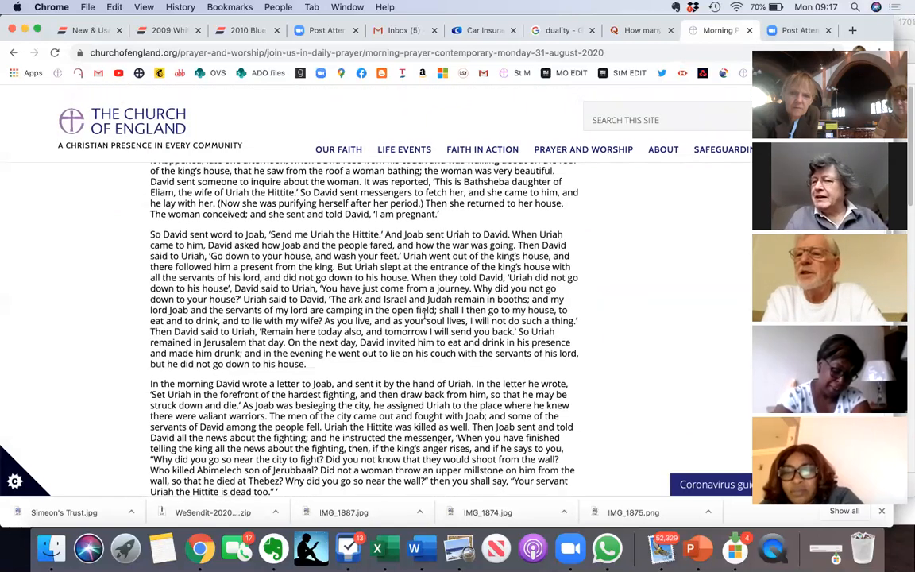
{"action": "scroll", "scroll_direction": "up", "scroll_amount": 3}
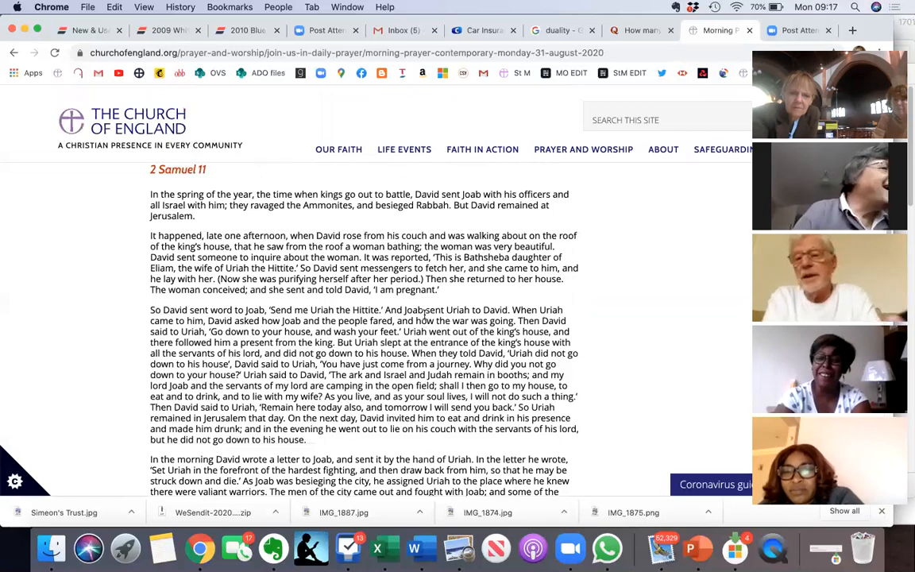
{"action": "scroll", "scroll_direction": "down", "scroll_amount": 3}
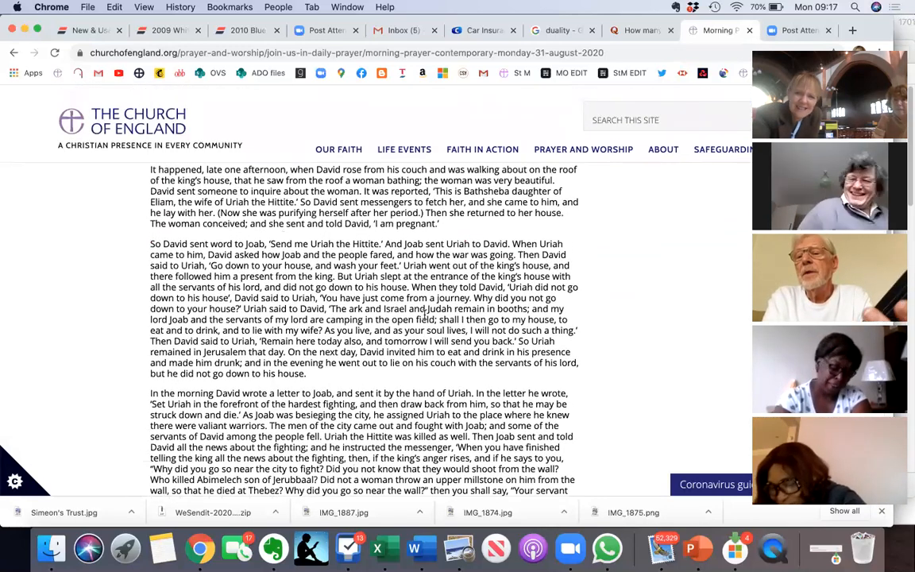
{"action": "scroll", "scroll_direction": "up", "scroll_amount": 3}
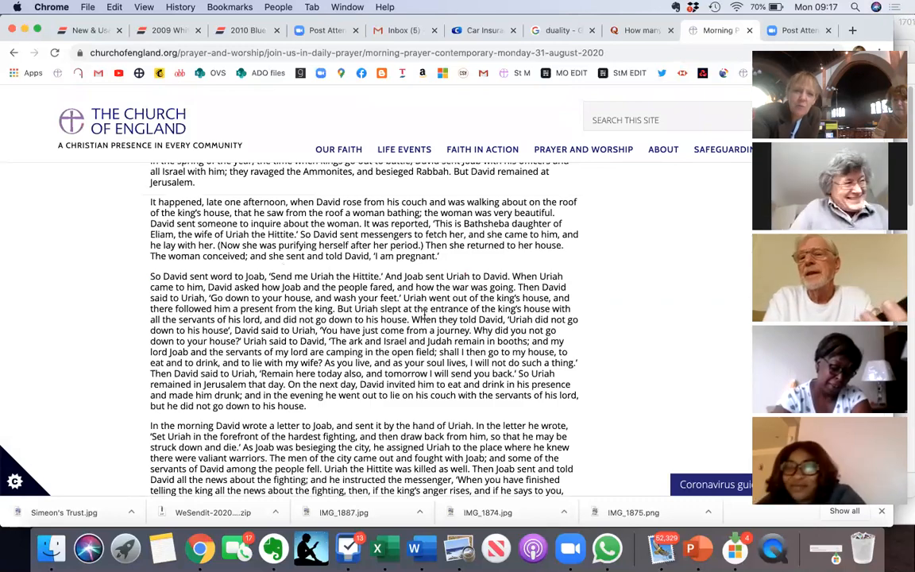
{"action": "scroll", "scroll_direction": "down", "scroll_amount": 3}
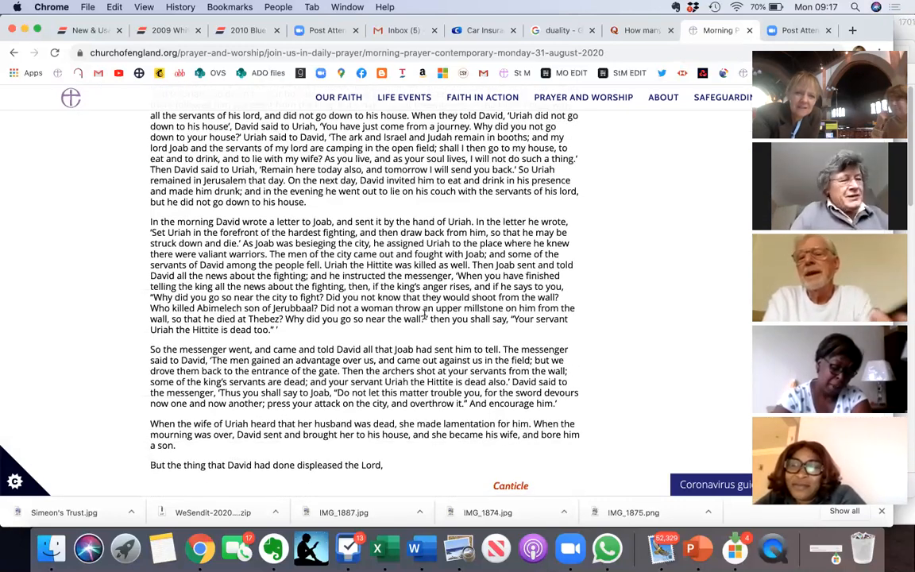
{"action": "scroll", "scroll_direction": "up", "scroll_amount": 3}
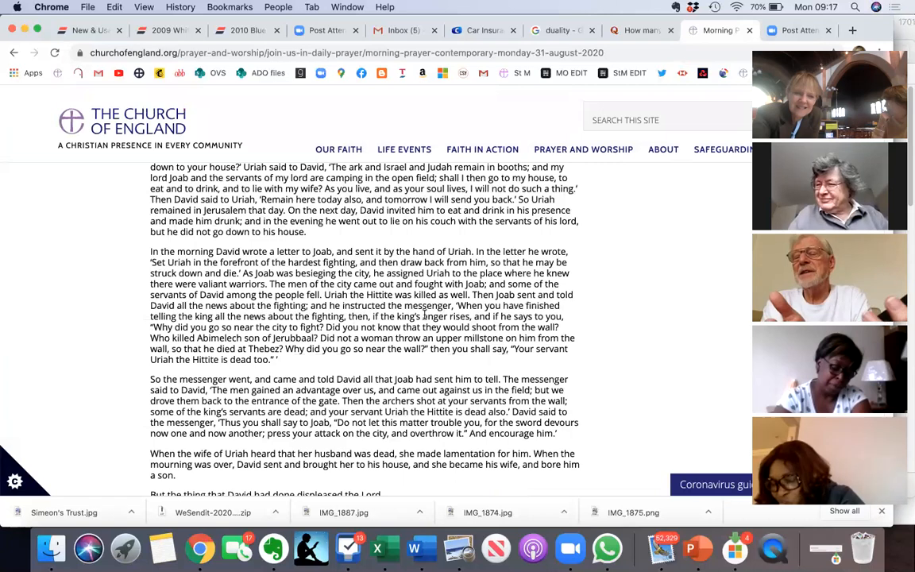
{"action": "scroll", "scroll_direction": "down", "scroll_amount": 3}
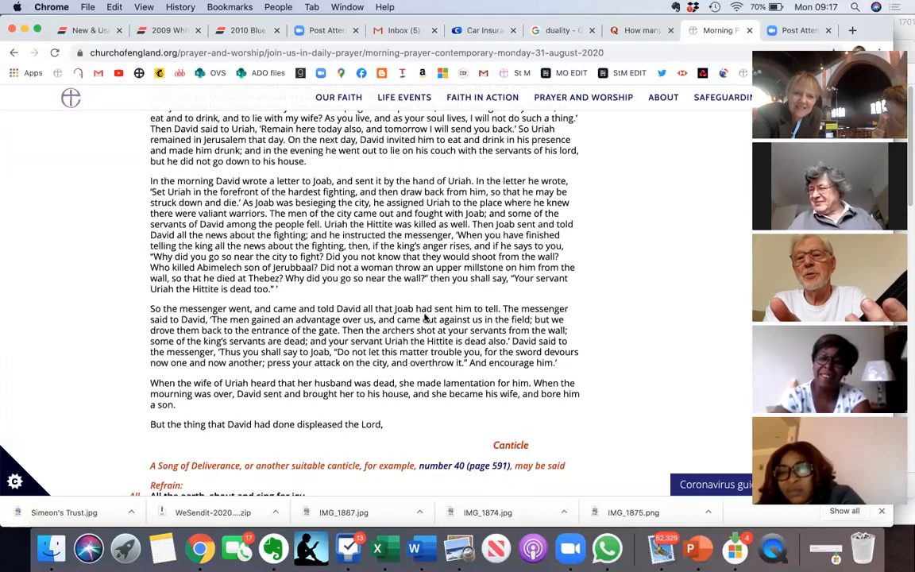
{"action": "scroll", "scroll_direction": "up", "scroll_amount": 3}
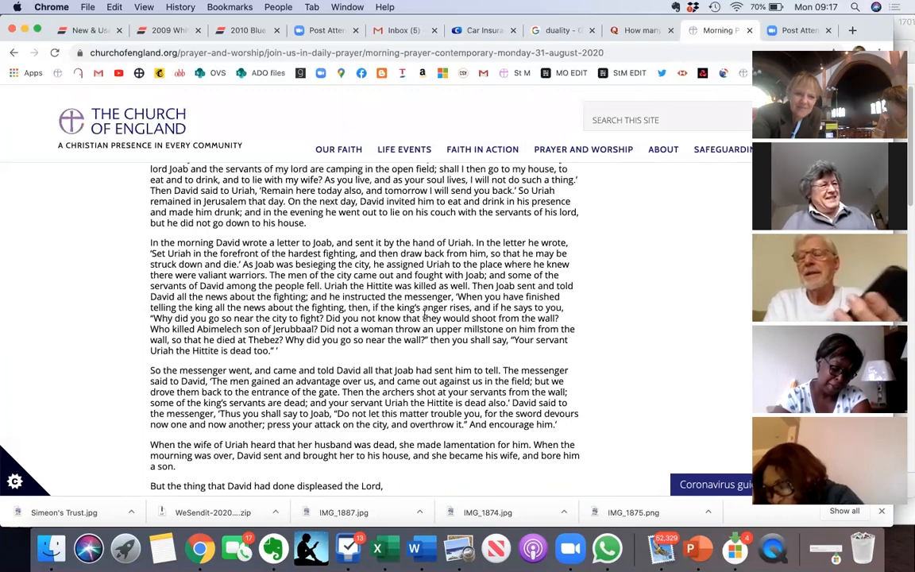
{"action": "scroll", "scroll_direction": "down", "scroll_amount": 3}
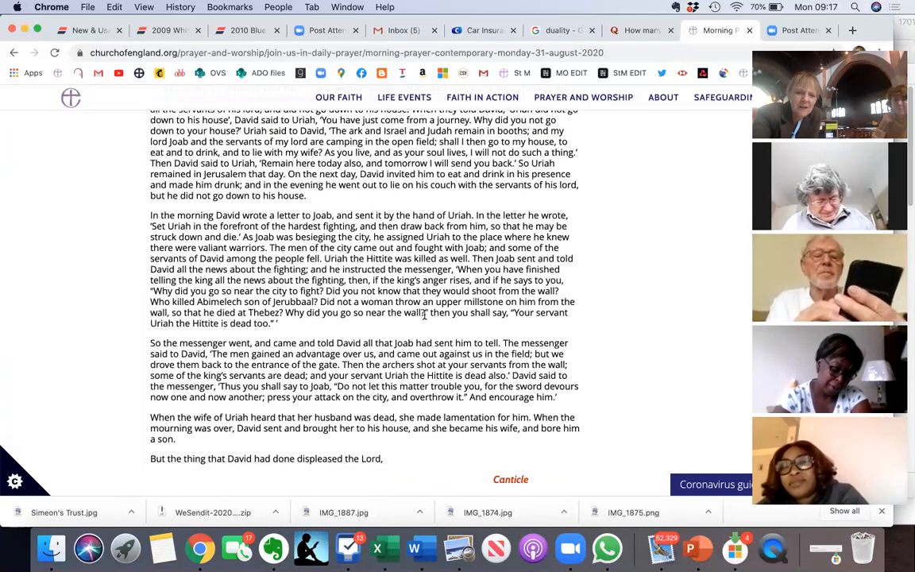
{"action": "scroll", "scroll_direction": "up", "scroll_amount": 3}
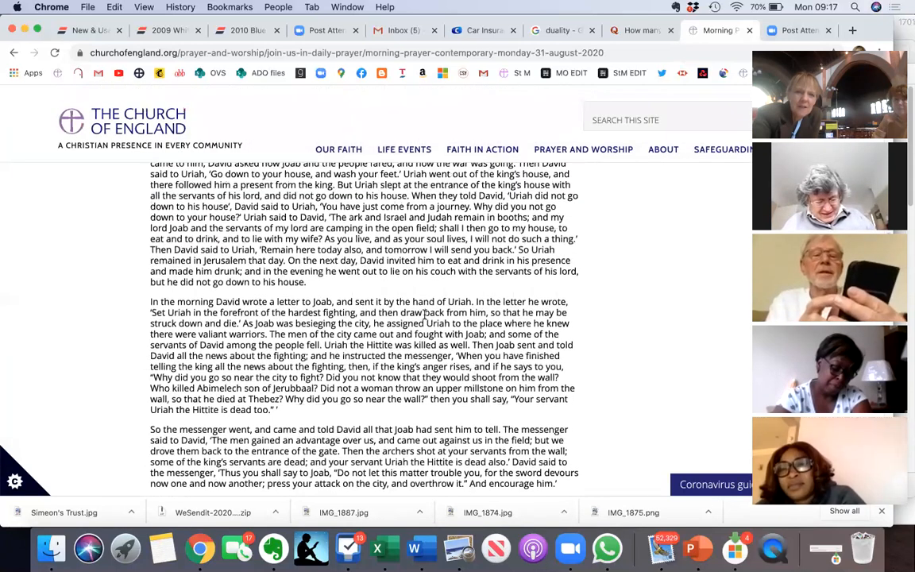
{"action": "scroll", "scroll_direction": "up", "scroll_amount": 3}
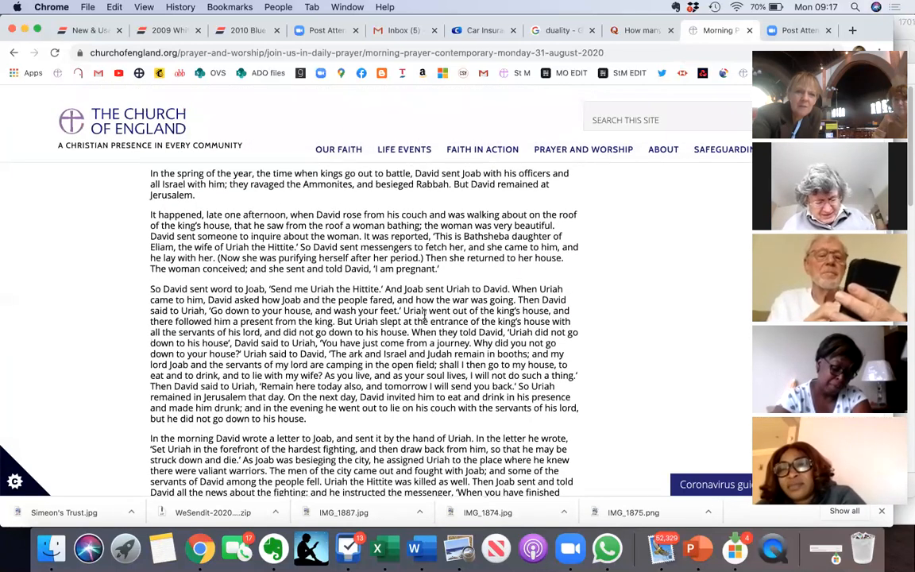
{"action": "scroll", "scroll_direction": "up", "scroll_amount": 3}
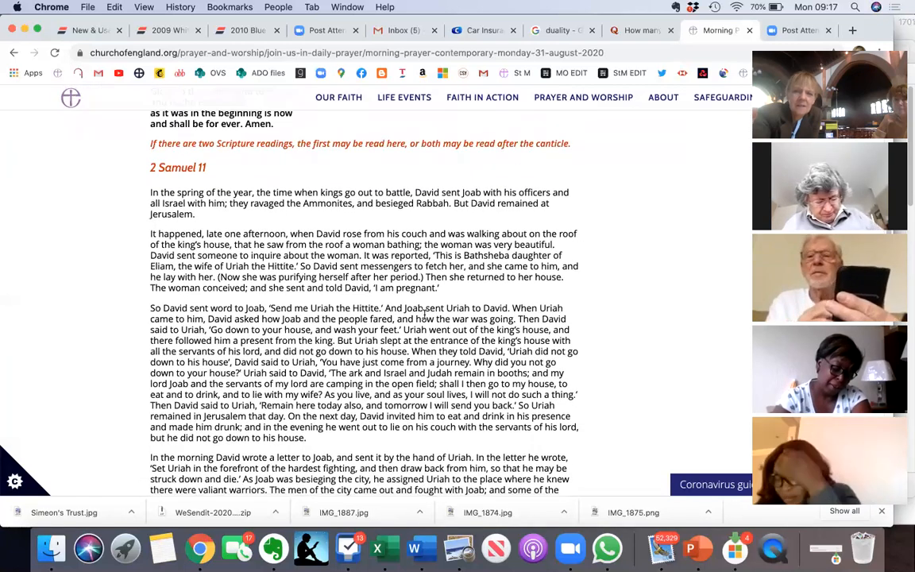
- Scroll down through the Song of Deliverance from Isaiah 12 to its Gloria, refrain and the Scripture Reading rubric
{"action": "scroll", "scroll_direction": "down", "scroll_amount": 3}
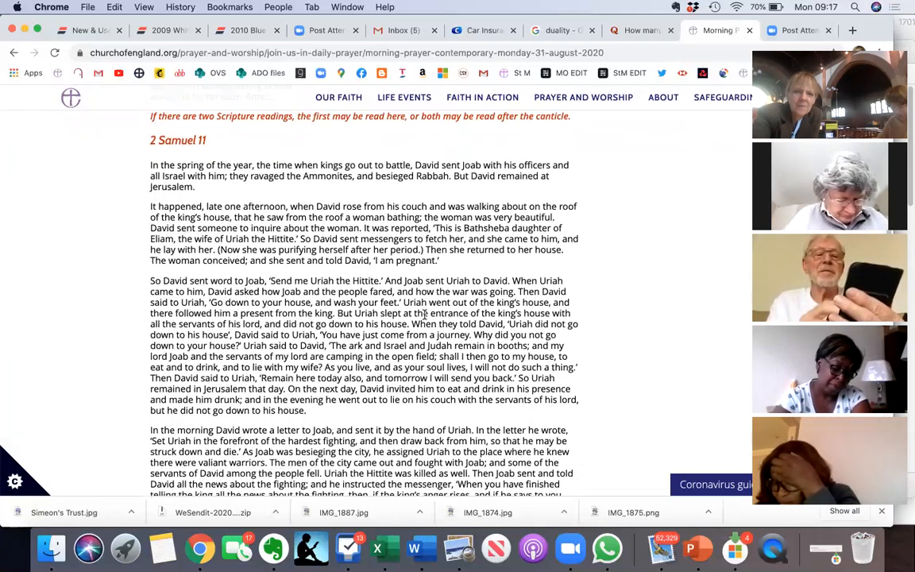
{"action": "scroll", "scroll_direction": "down", "scroll_amount": 3}
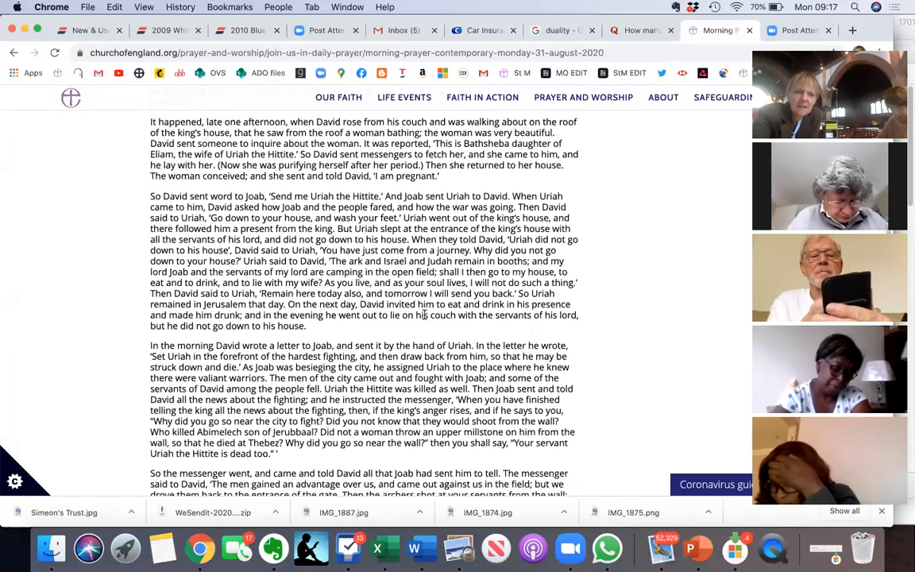
{"action": "scroll", "scroll_direction": "down", "scroll_amount": 3}
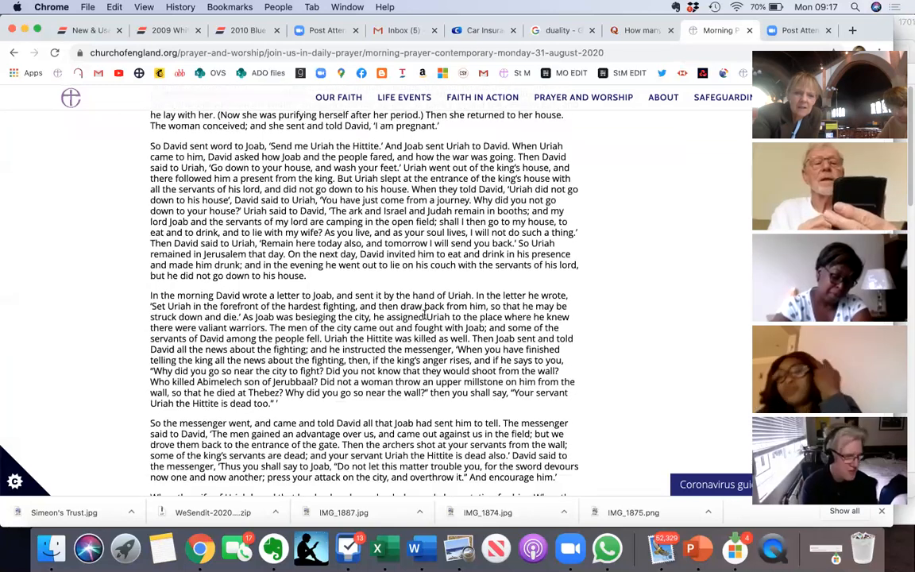
{"action": "scroll", "scroll_direction": "down", "scroll_amount": 3}
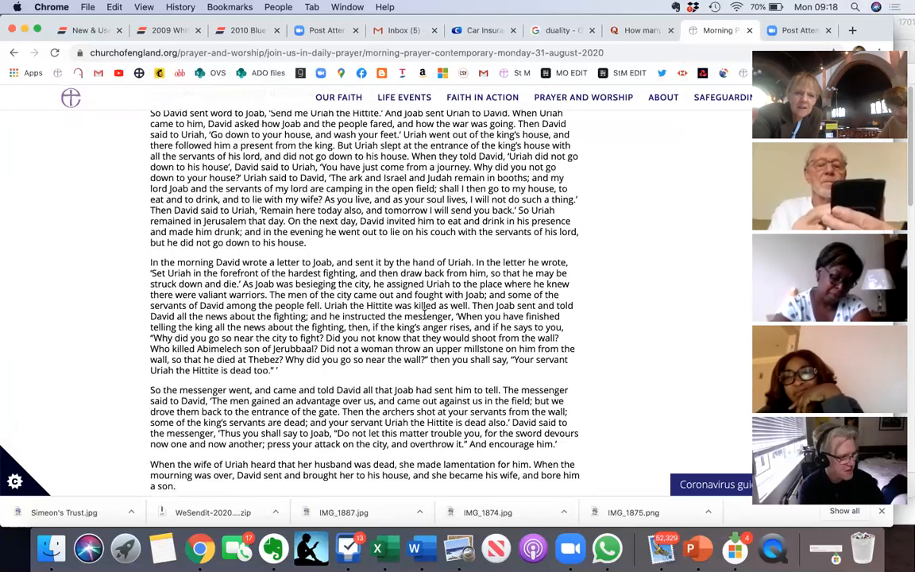
{"action": "scroll", "scroll_direction": "down", "scroll_amount": 3}
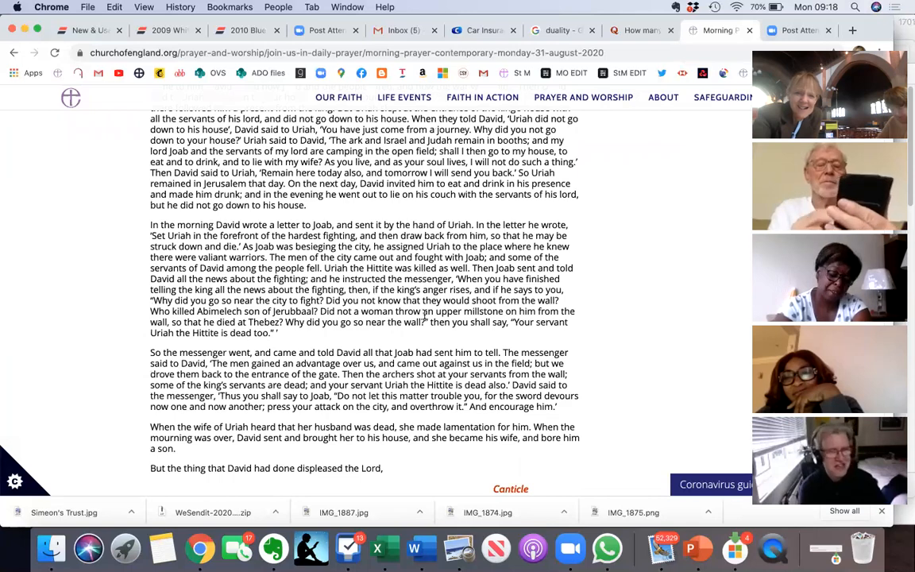
{"action": "scroll", "scroll_direction": "down", "scroll_amount": 3}
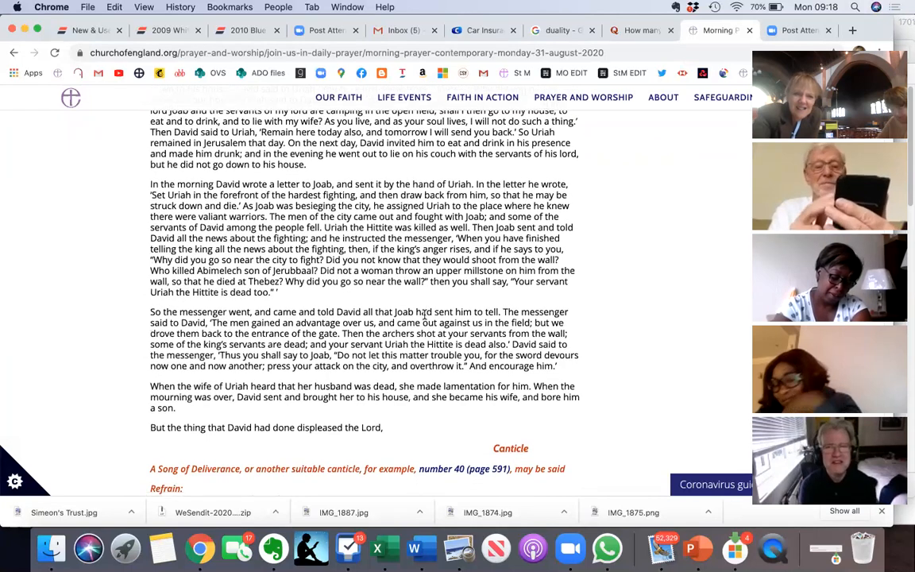
{"action": "scroll", "scroll_direction": "down", "scroll_amount": 3}
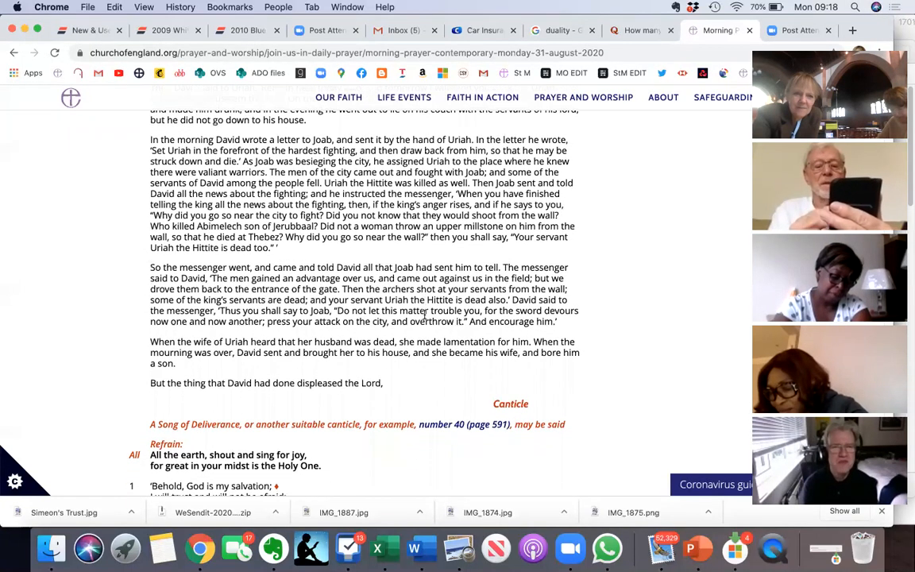
{"action": "scroll", "scroll_direction": "down", "scroll_amount": 3}
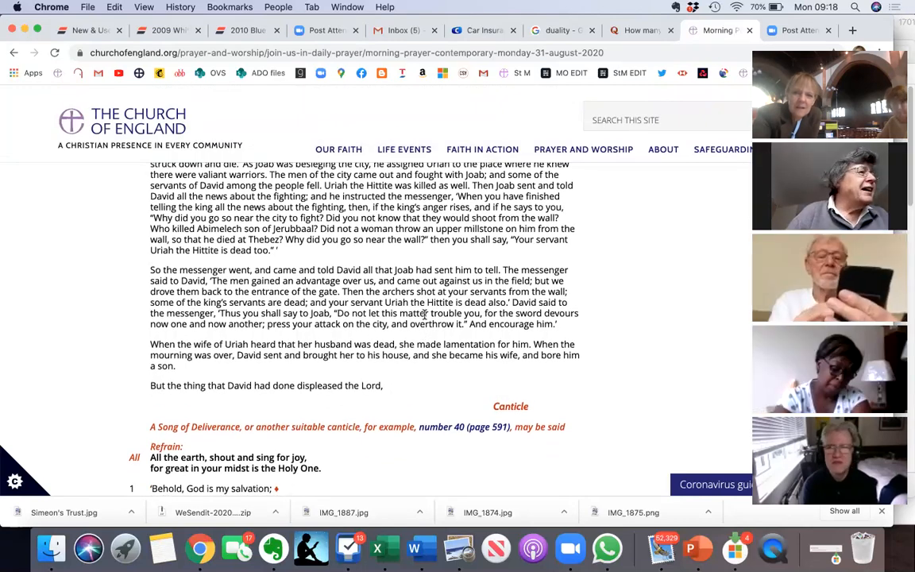
{"action": "scroll", "scroll_direction": "up", "scroll_amount": 3}
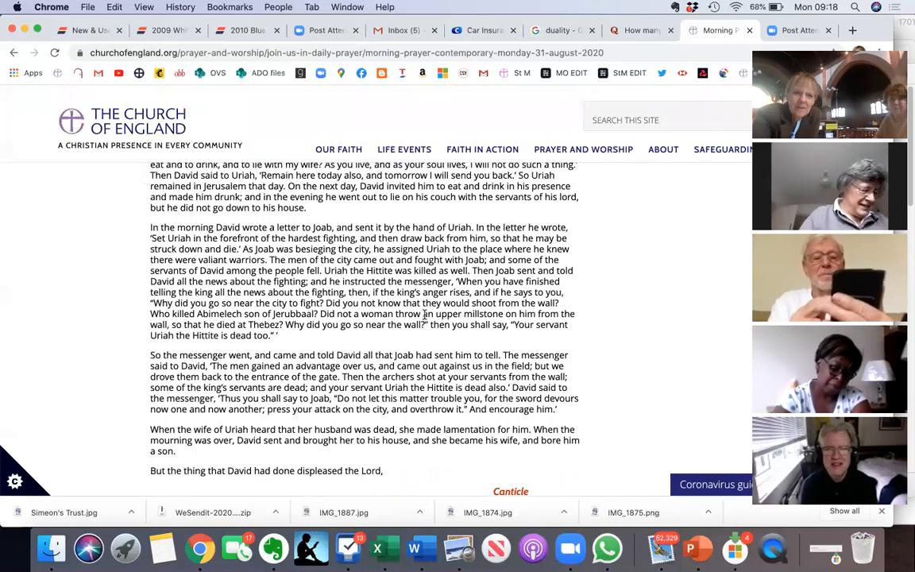
{"action": "scroll", "scroll_direction": "down", "scroll_amount": 3}
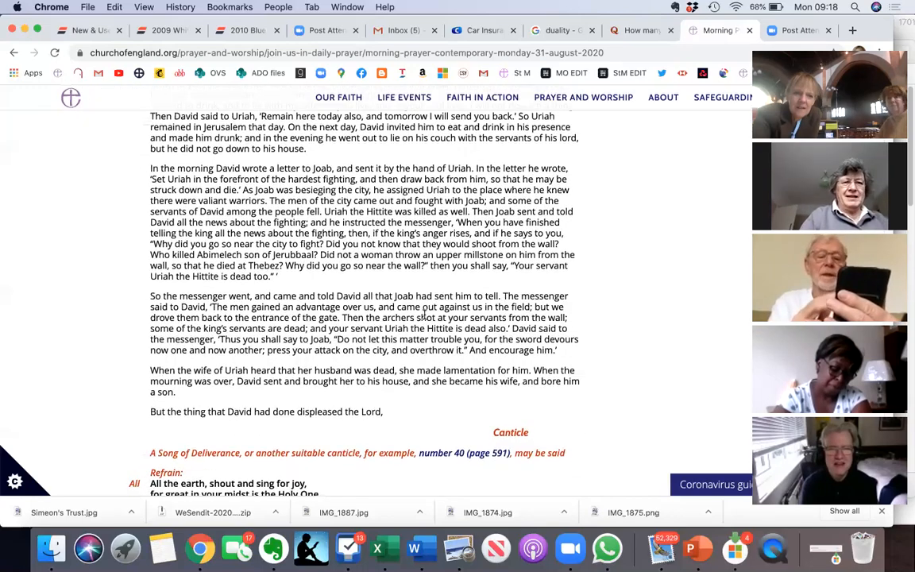
{"action": "scroll", "scroll_direction": "down", "scroll_amount": 3}
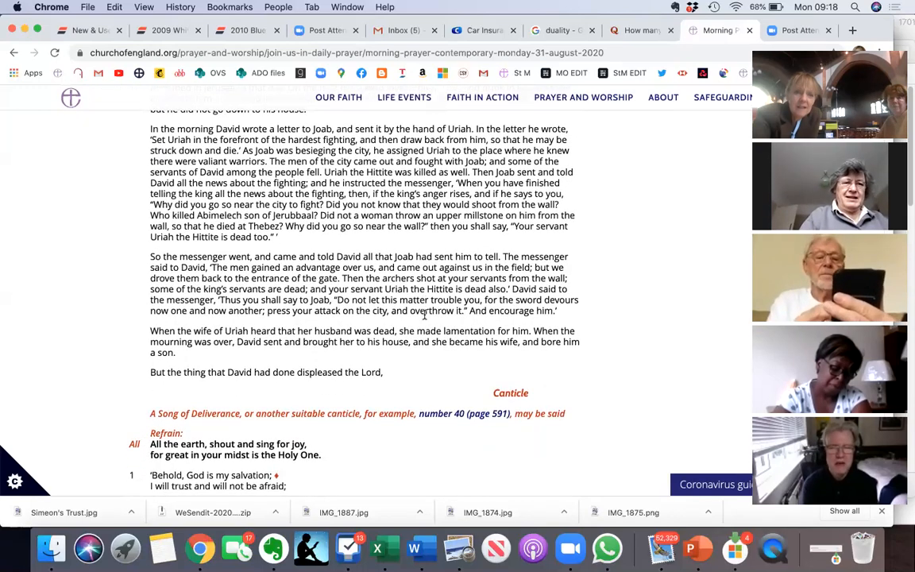
{"action": "scroll", "scroll_direction": "up", "scroll_amount": 3}
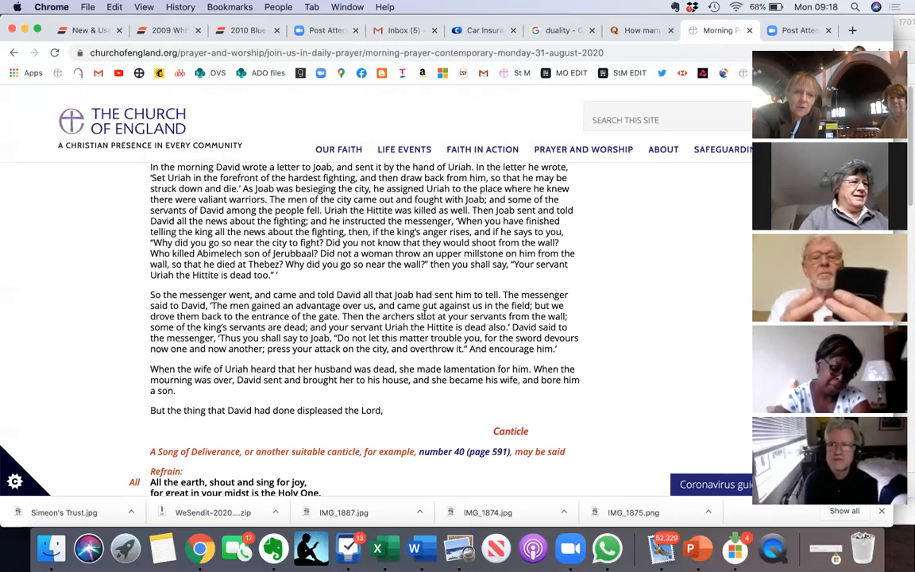
{"action": "scroll", "scroll_direction": "up", "scroll_amount": 3}
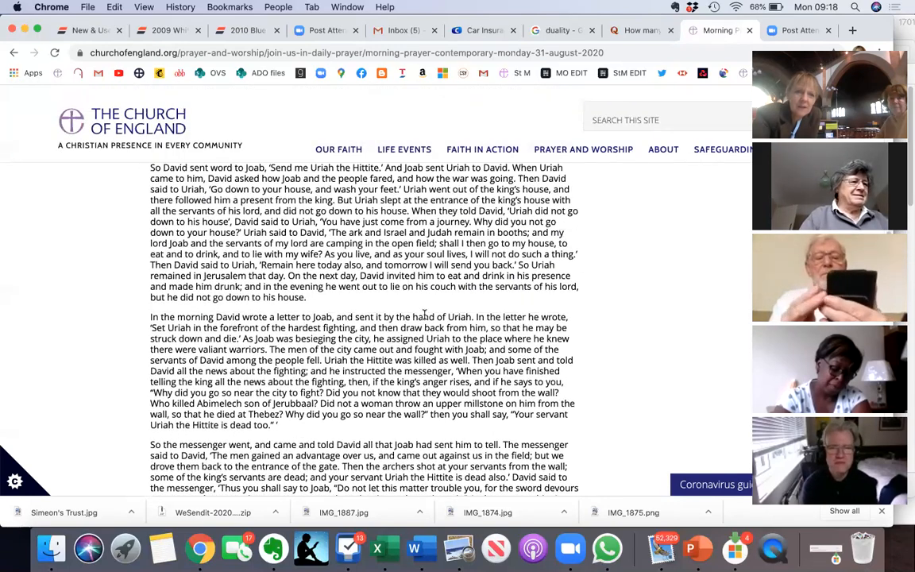
{"action": "scroll", "scroll_direction": "down", "scroll_amount": 3}
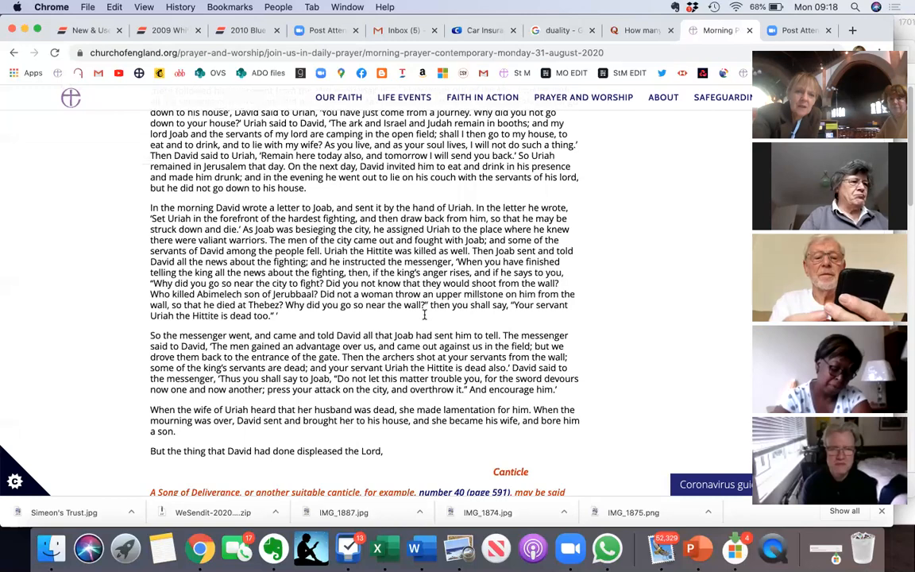
{"action": "scroll", "scroll_direction": "down", "scroll_amount": 3}
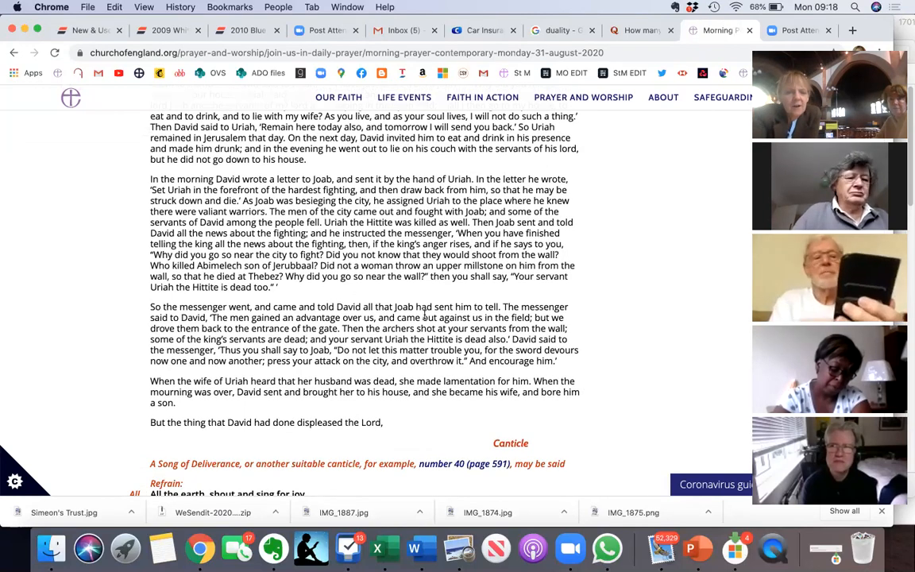
{"action": "scroll", "scroll_direction": "down", "scroll_amount": 3}
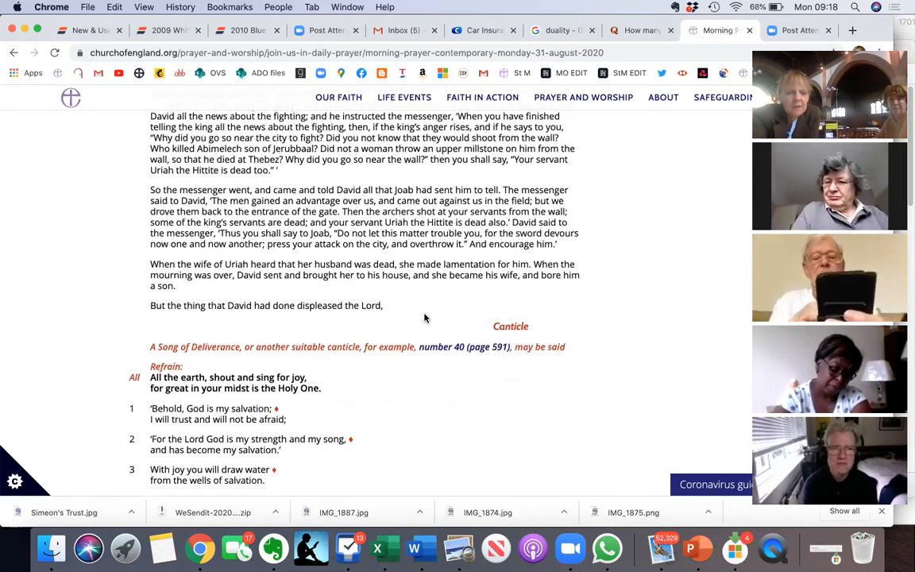
{"action": "scroll", "scroll_direction": "down", "scroll_amount": 3}
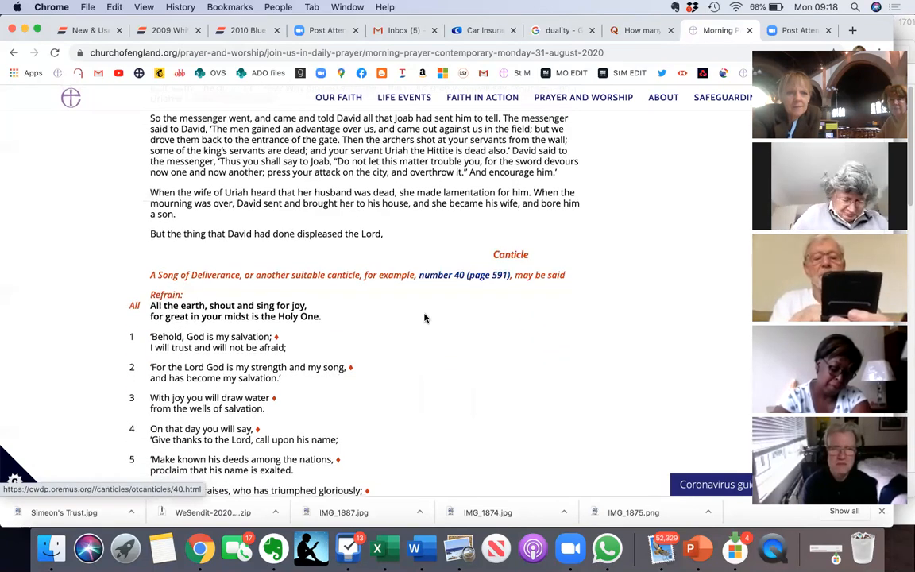
{"action": "scroll", "scroll_direction": "down", "scroll_amount": 3}
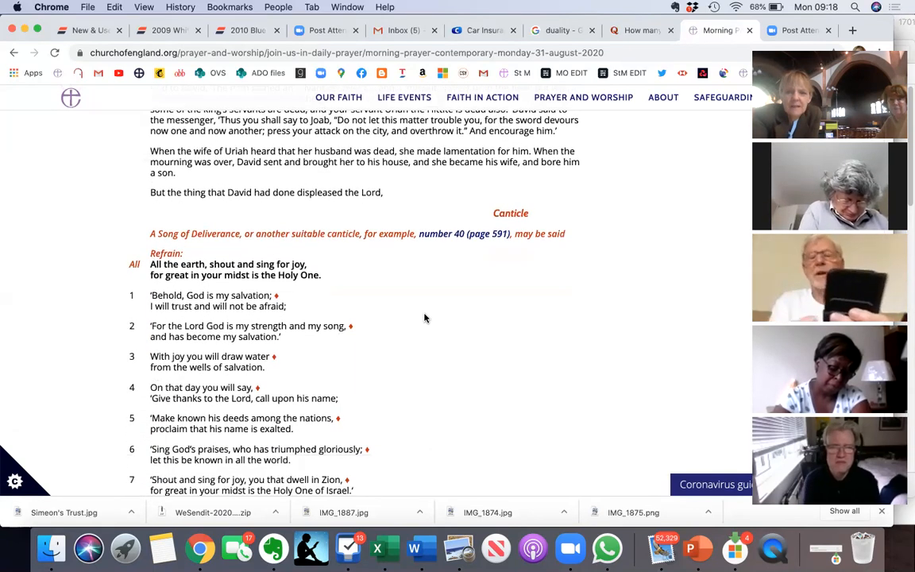
{"action": "scroll", "scroll_direction": "down", "scroll_amount": 3}
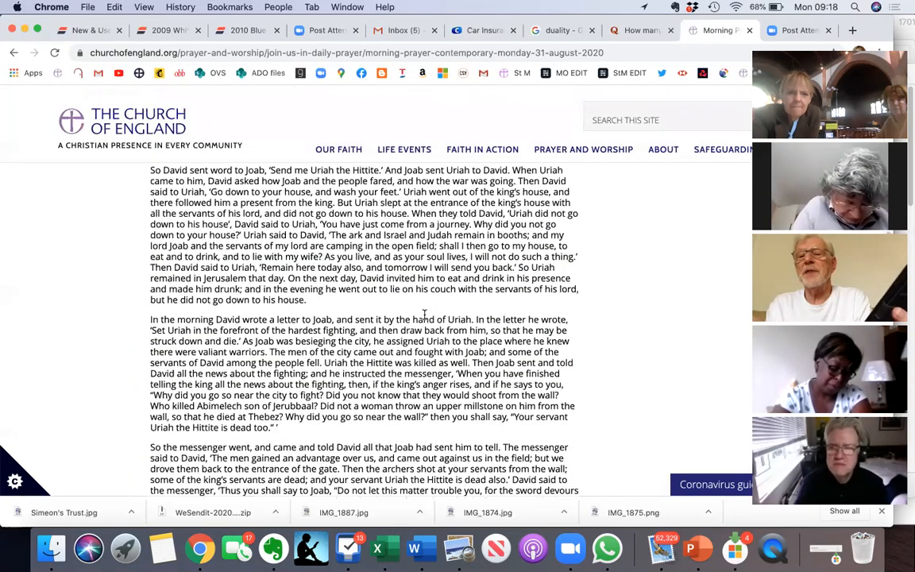
{"action": "scroll", "scroll_direction": "up", "scroll_amount": 3}
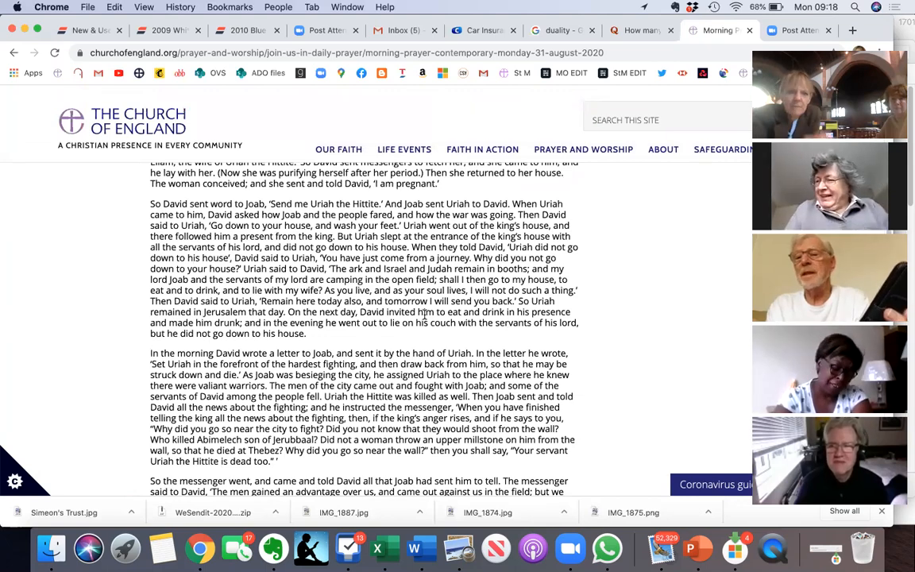
{"action": "scroll", "scroll_direction": "down", "scroll_amount": 3}
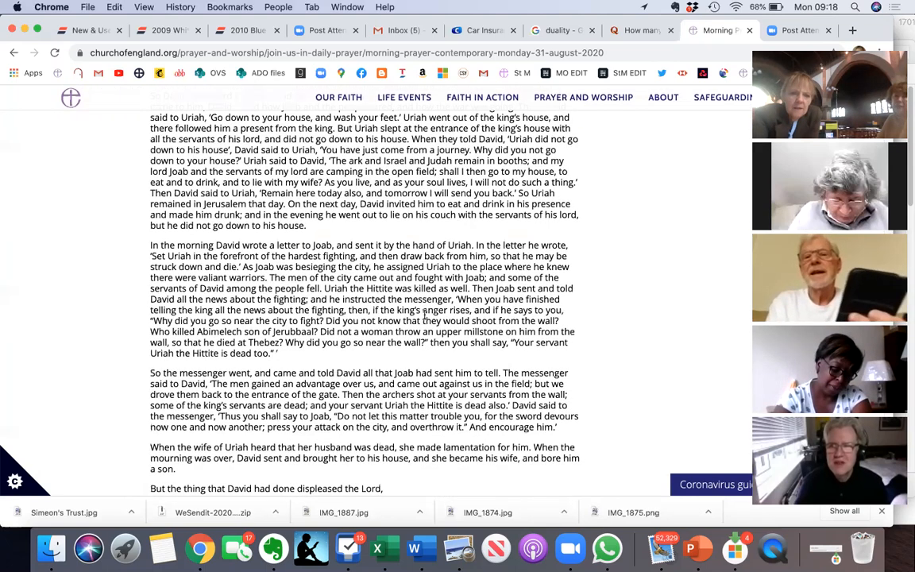
{"action": "scroll", "scroll_direction": "down", "scroll_amount": 3}
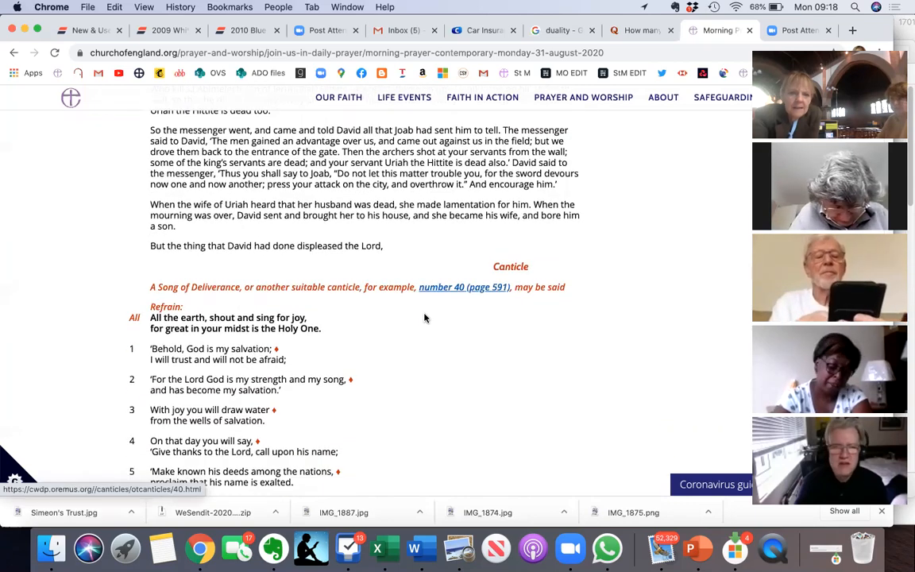
{"action": "scroll", "scroll_direction": "down", "scroll_amount": 3}
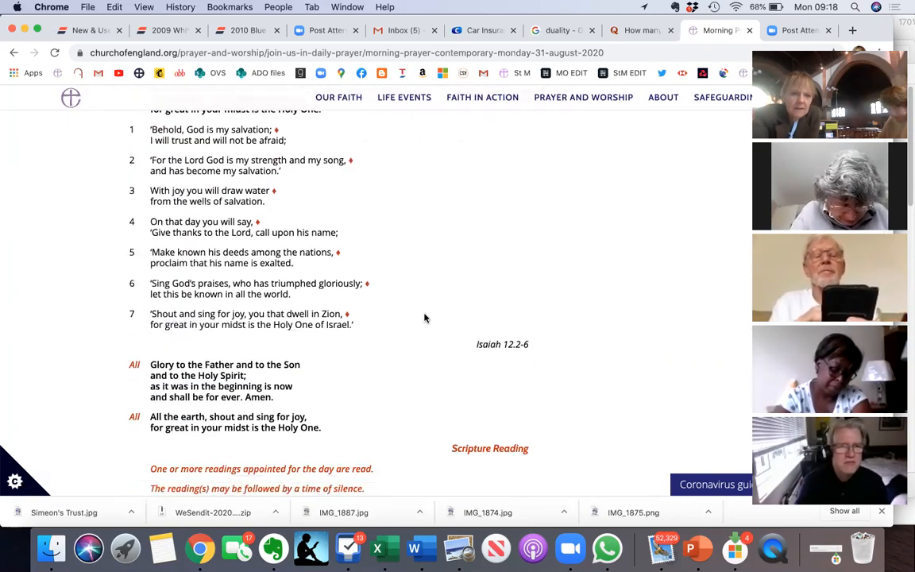
- Scroll down to the Acts 8.26-end reading of Philip and the Ethiopian eunuch
{"action": "scroll", "scroll_direction": "down", "scroll_amount": 3}
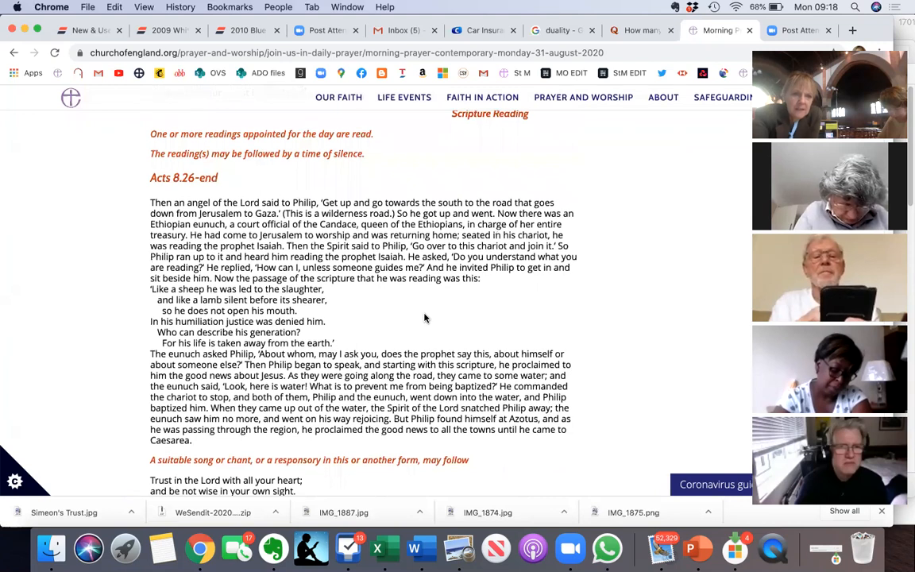
{"action": "scroll", "scroll_direction": "up", "scroll_amount": 3}
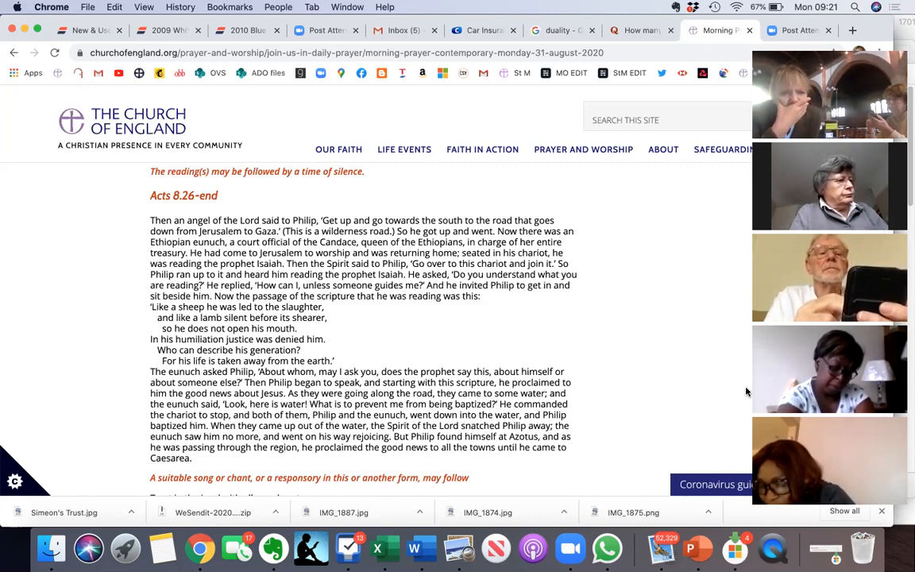
- Scroll down so the responsory 'Trust in the Lord with all your heart' appears below the Acts 8 reading
{"action": "scroll", "scroll_direction": "down", "scroll_amount": 3}
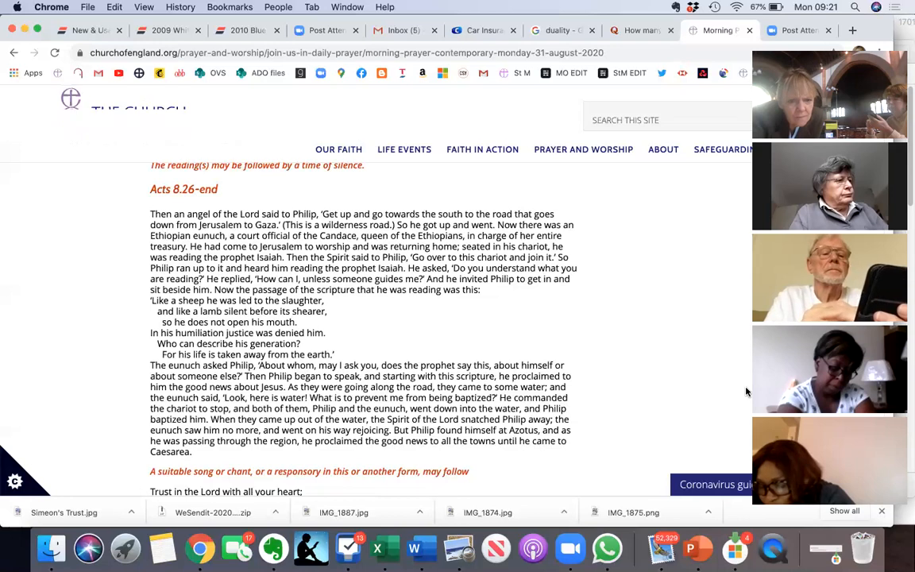
{"action": "scroll", "scroll_direction": "down", "scroll_amount": 3}
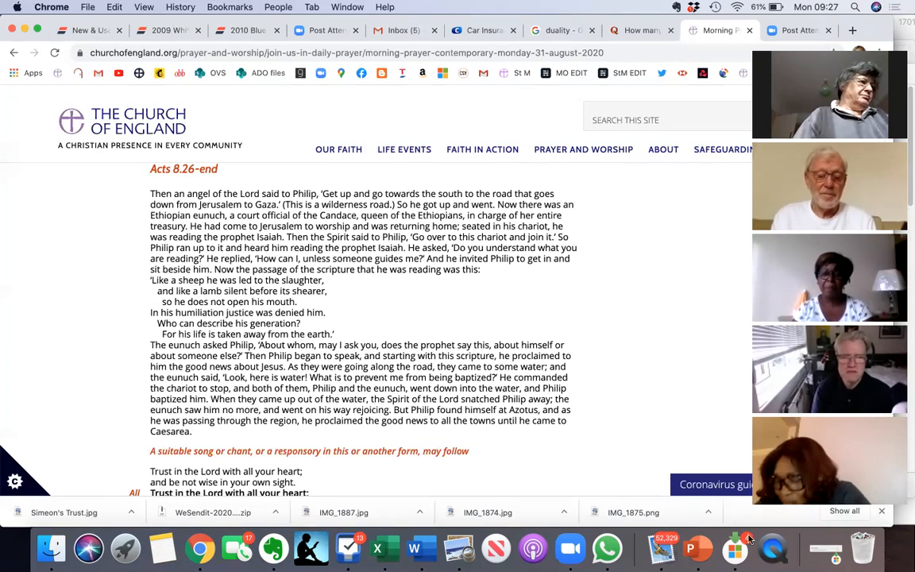
- Scroll down slightly to show the full Proverbs 3 responsory with the Gospel Canticle rubric beneath
{"action": "scroll", "scroll_direction": "down", "scroll_amount": 3}
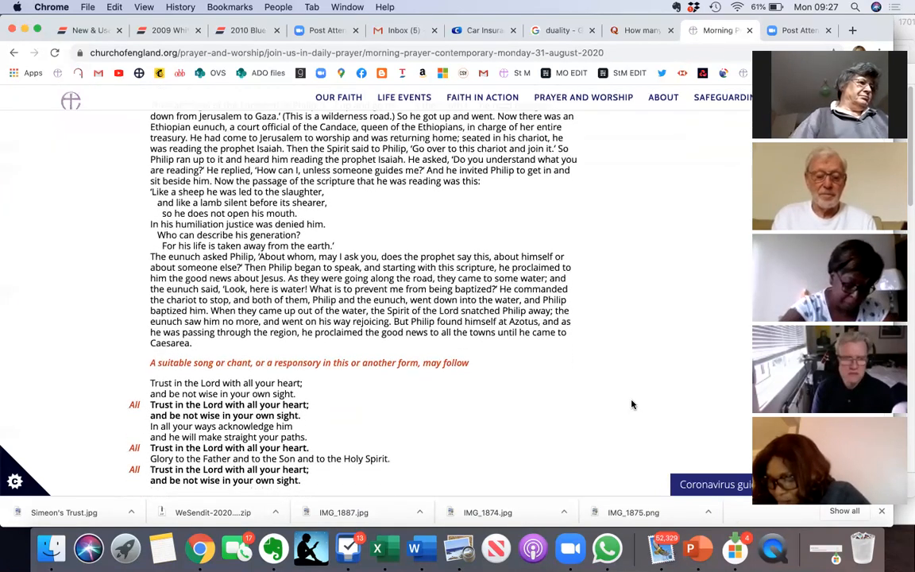
{"action": "scroll", "scroll_direction": "down", "scroll_amount": 3}
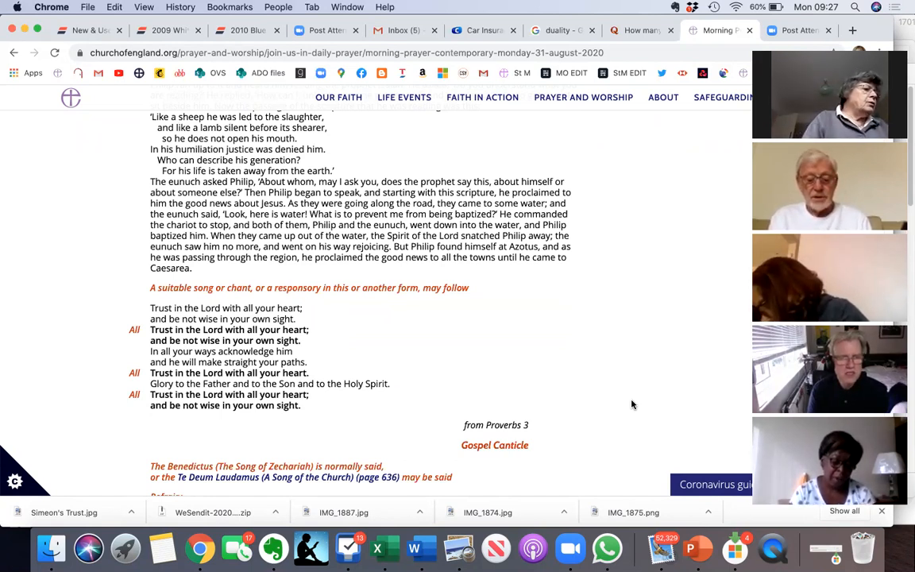
{"action": "mouse_move", "coordinate": [521, 395]}
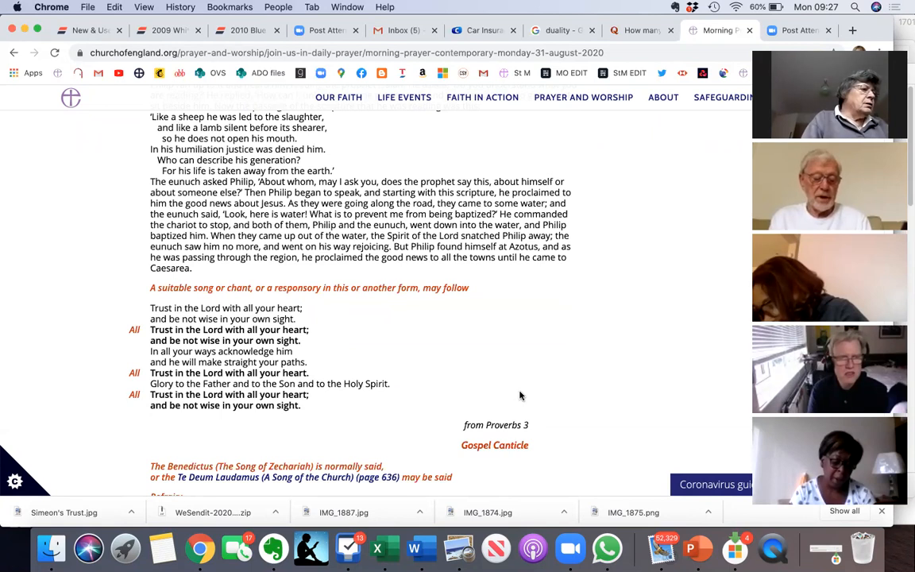
{"action": "mouse_move", "coordinate": [384, 548]}
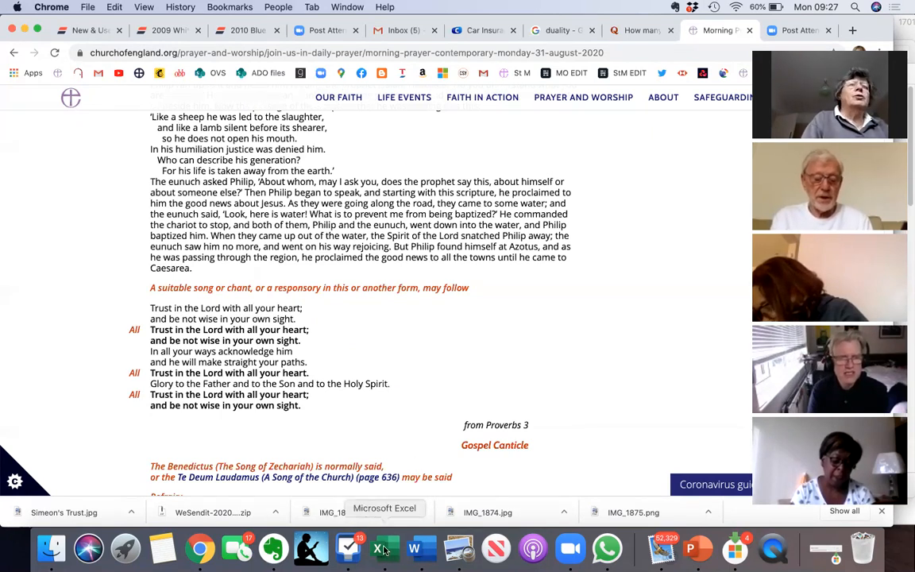